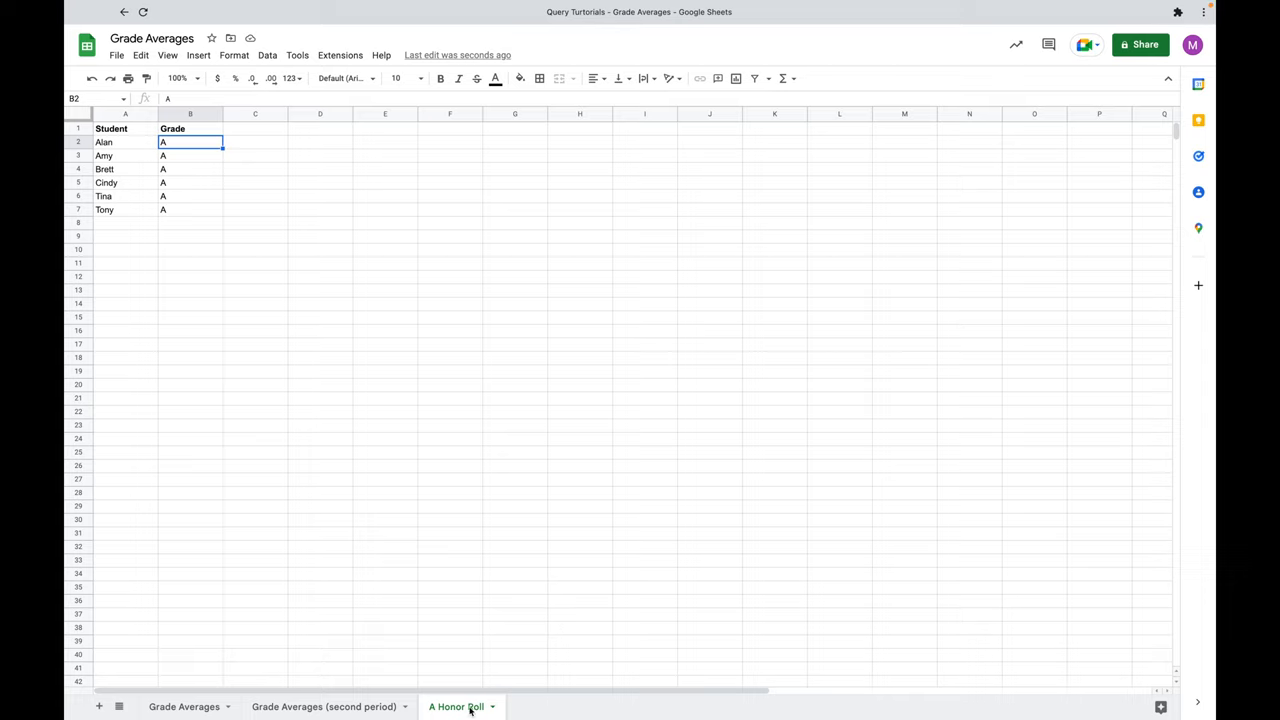
mouse_move(132, 212)
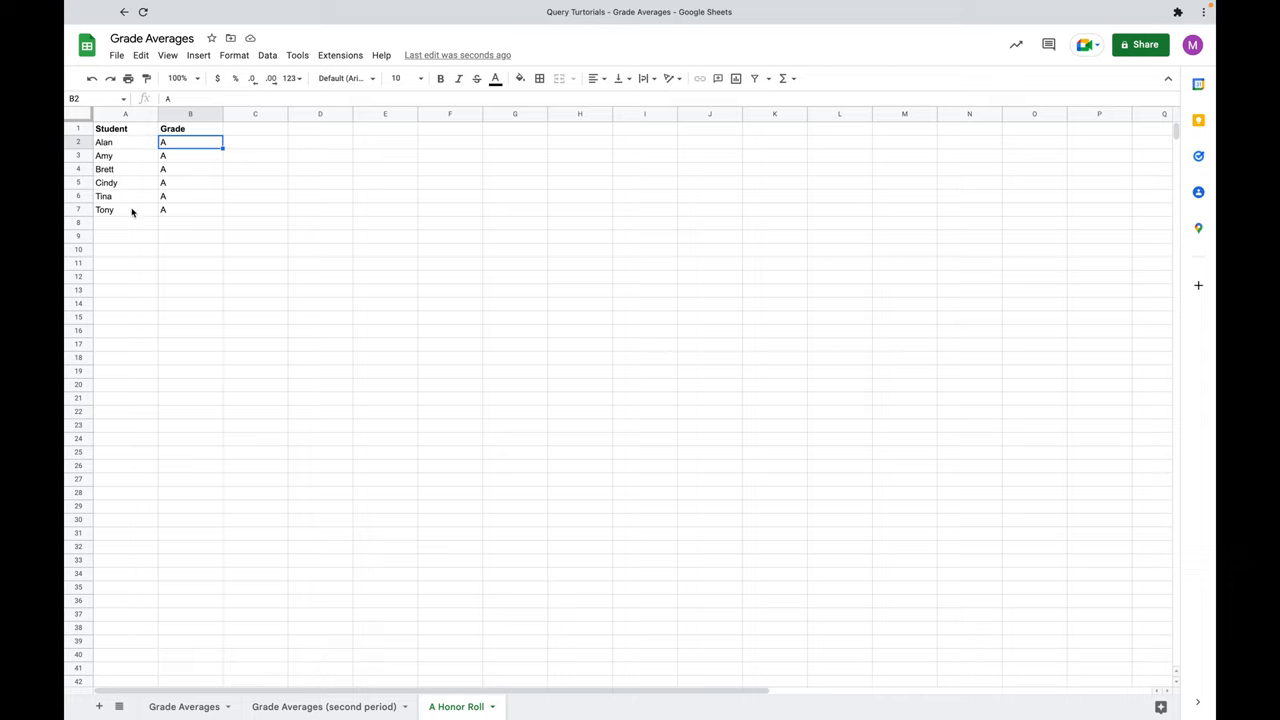
mouse_move(140, 168)
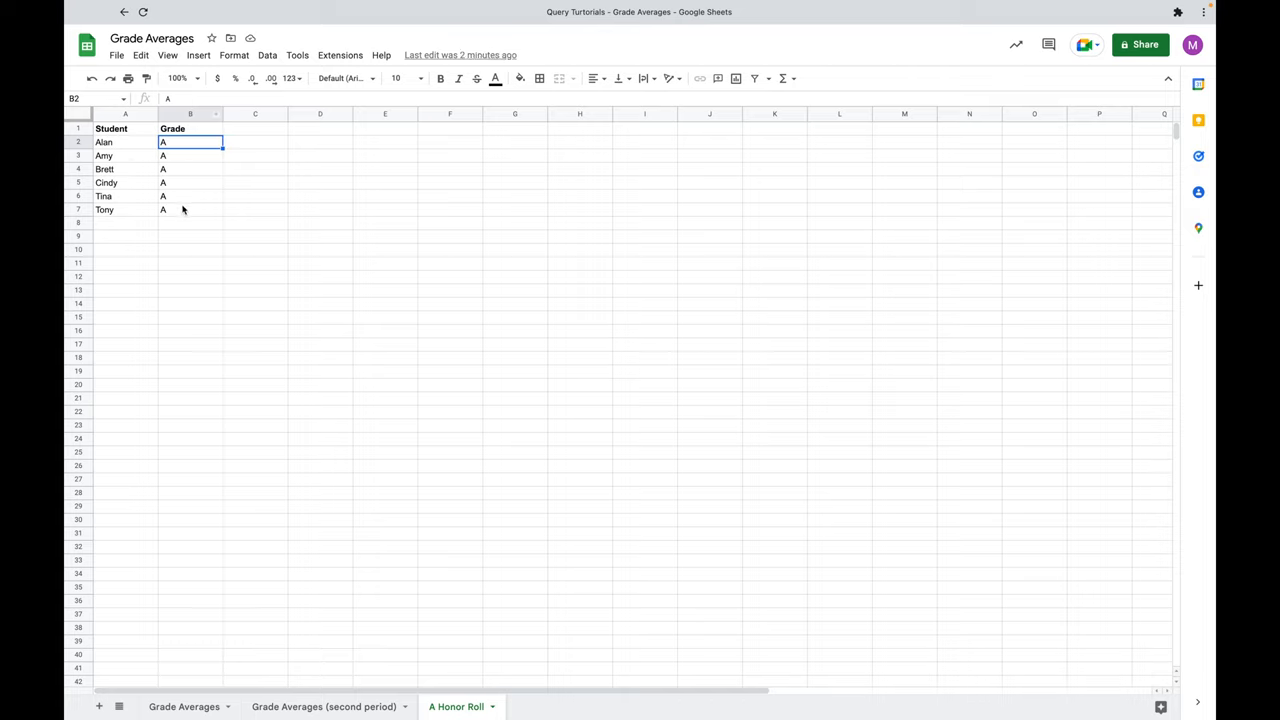
Add a new sheet and rename it 'AB Honor Roll' alongside A Honor Roll
left_click_drag(190, 140, 190, 210)
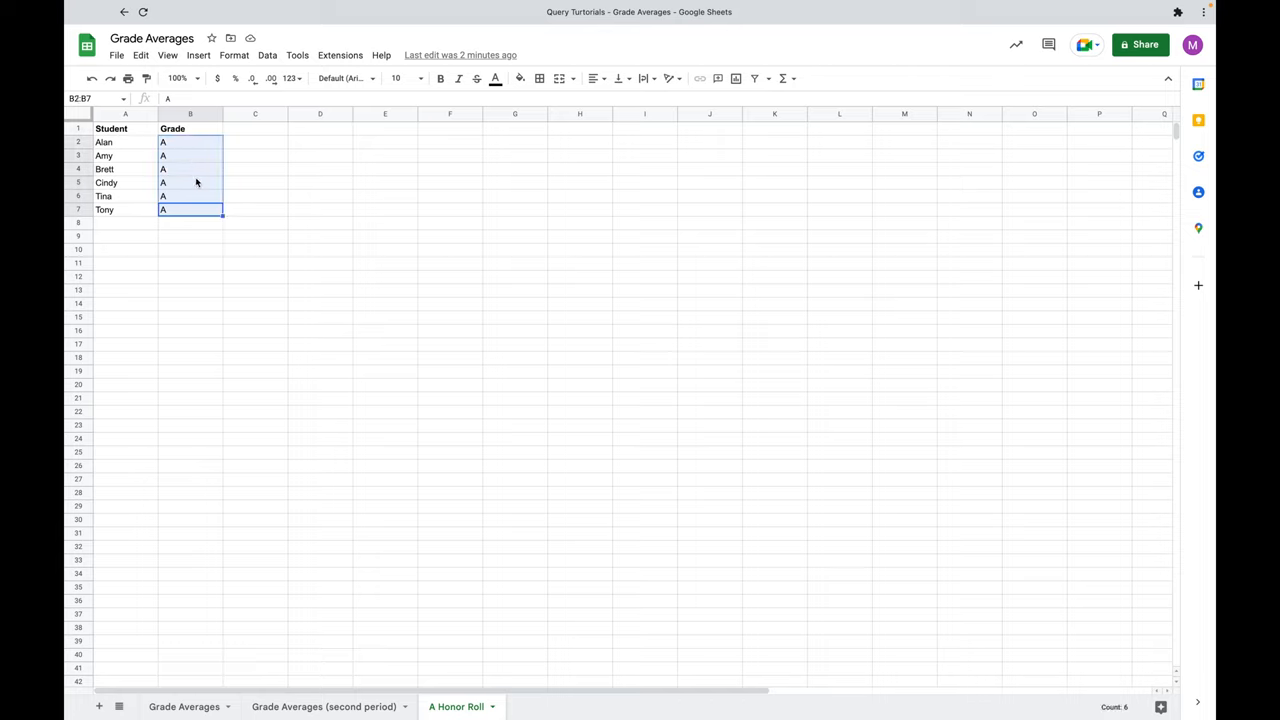
mouse_move(492, 670)
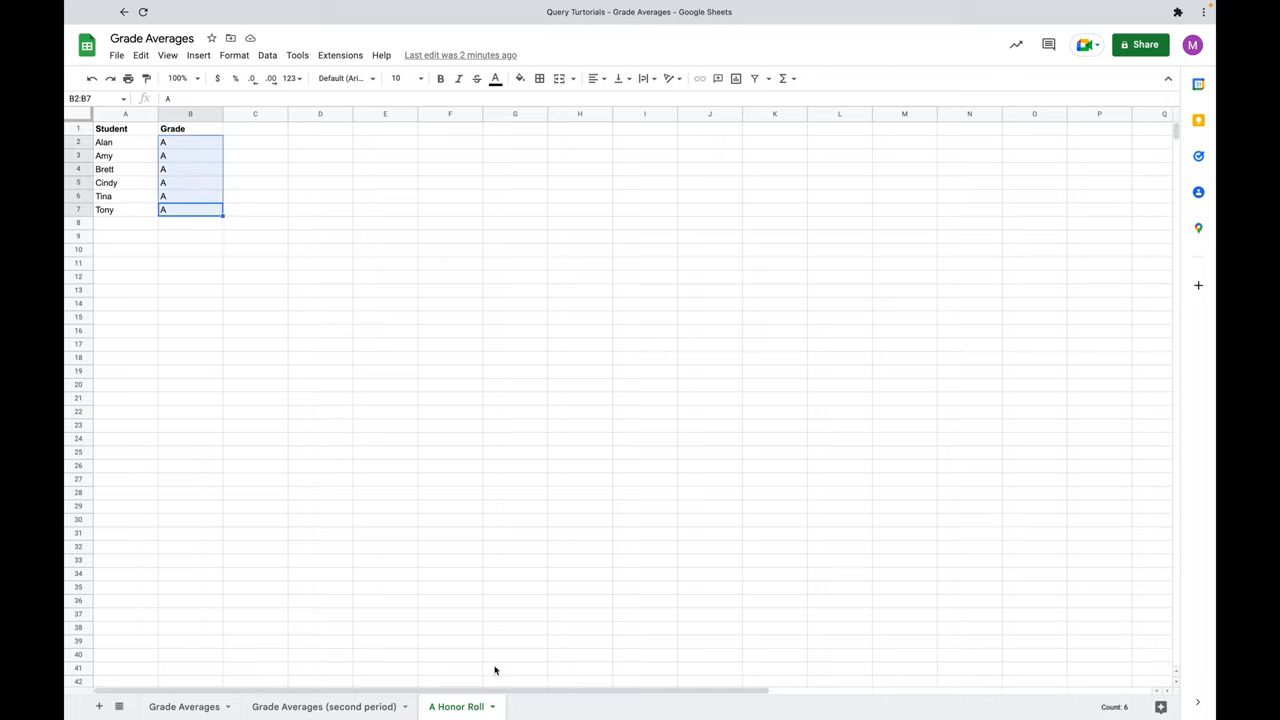
mouse_move(100, 708)
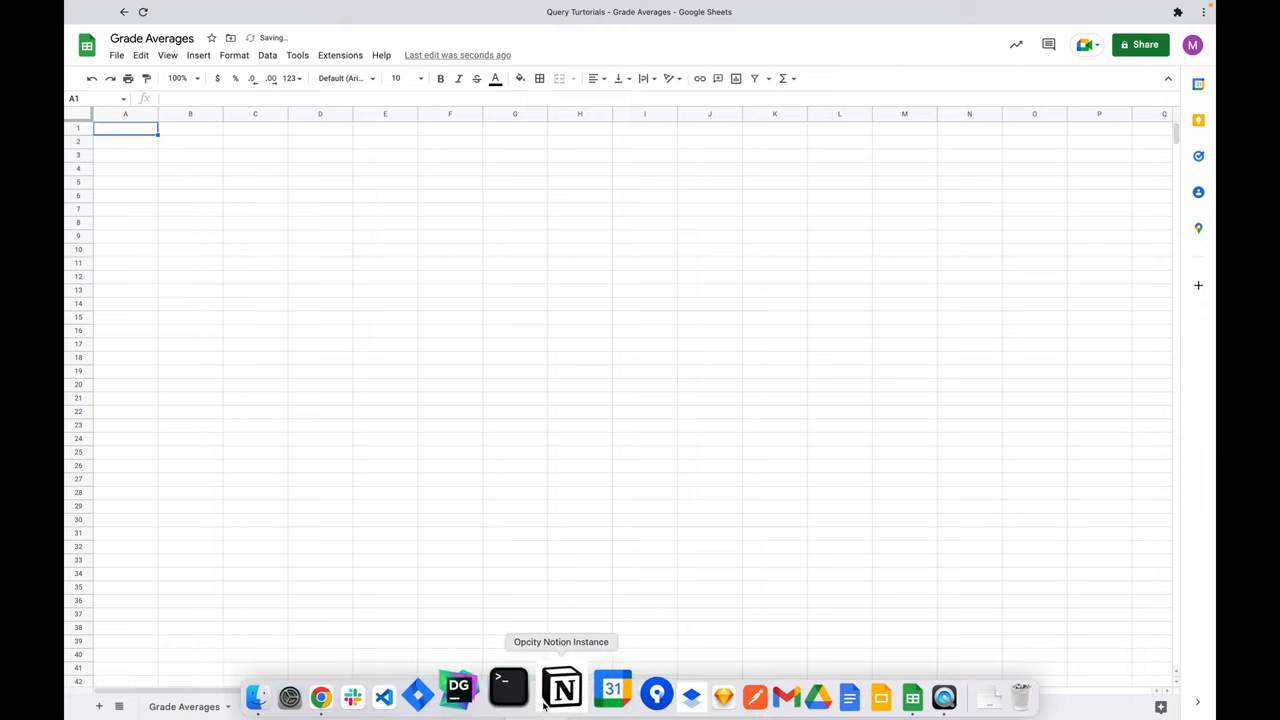
right_click(536, 706)
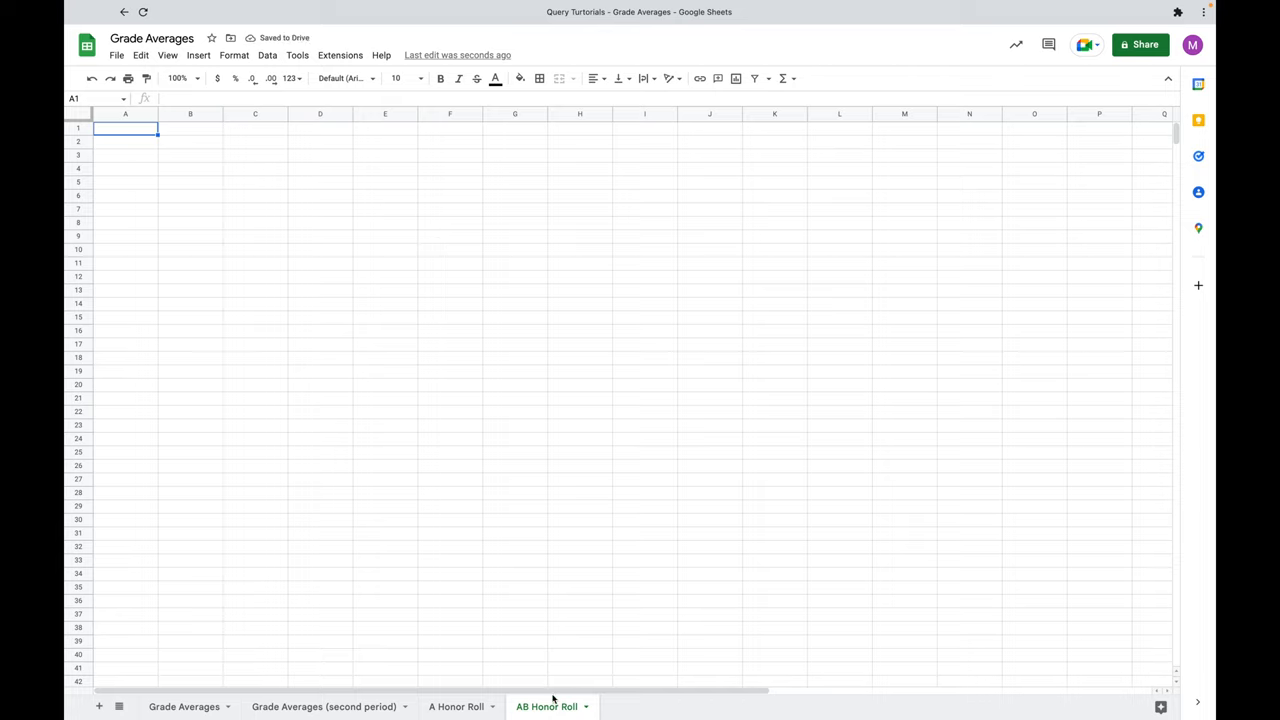
mouse_move(516, 388)
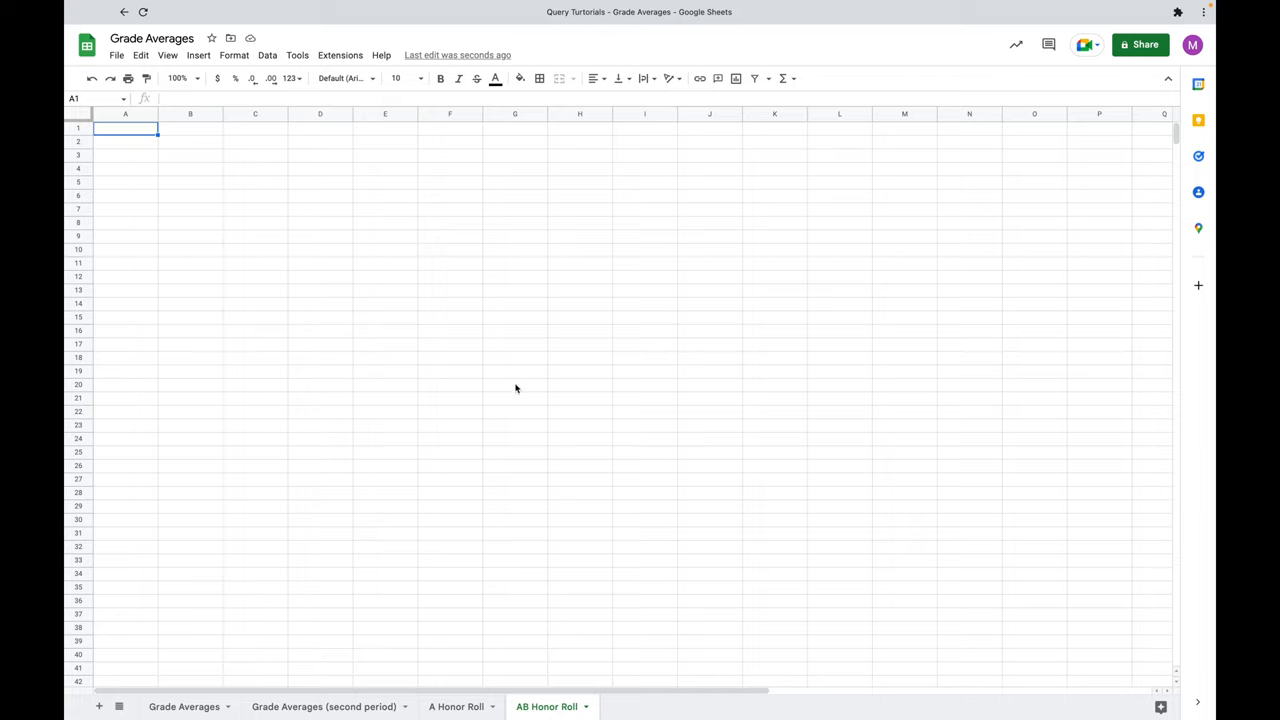
left_click(456, 706)
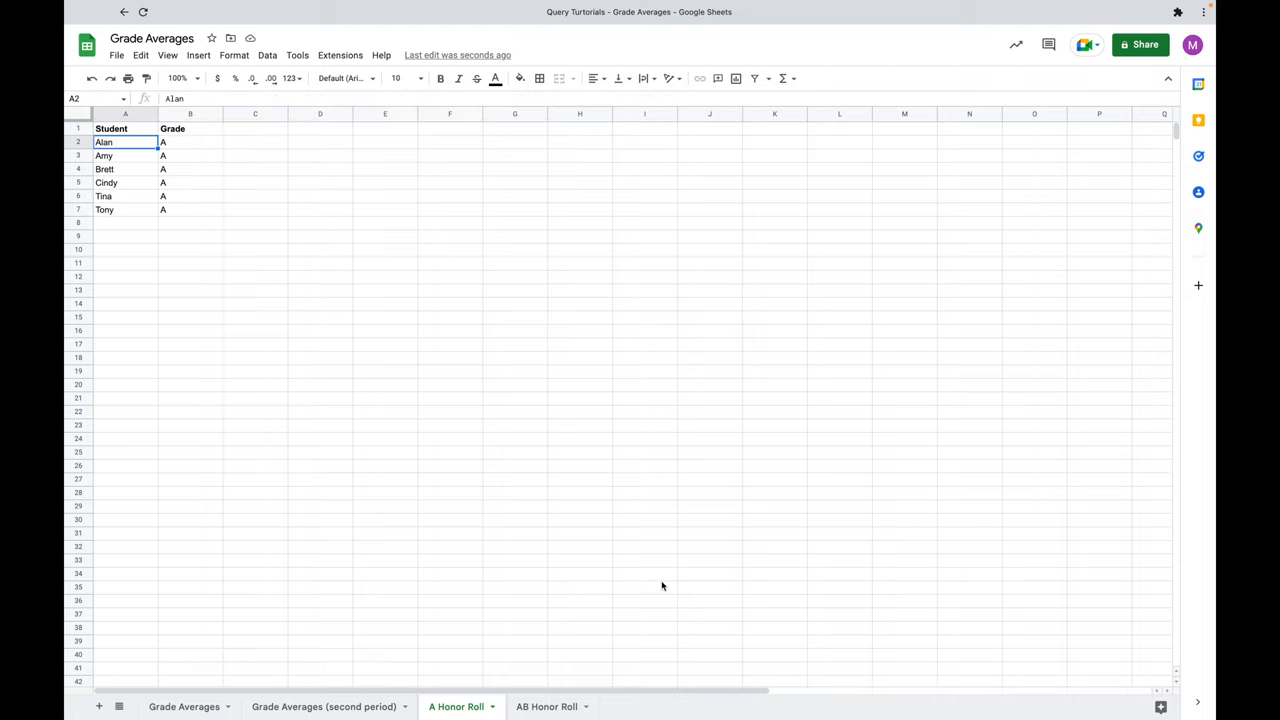
In AB Honor Roll A1, enter a QUERY over both Grade Averages sheets selecting Col1, Col2 where Col2 = 'A'
left_click(548, 708)
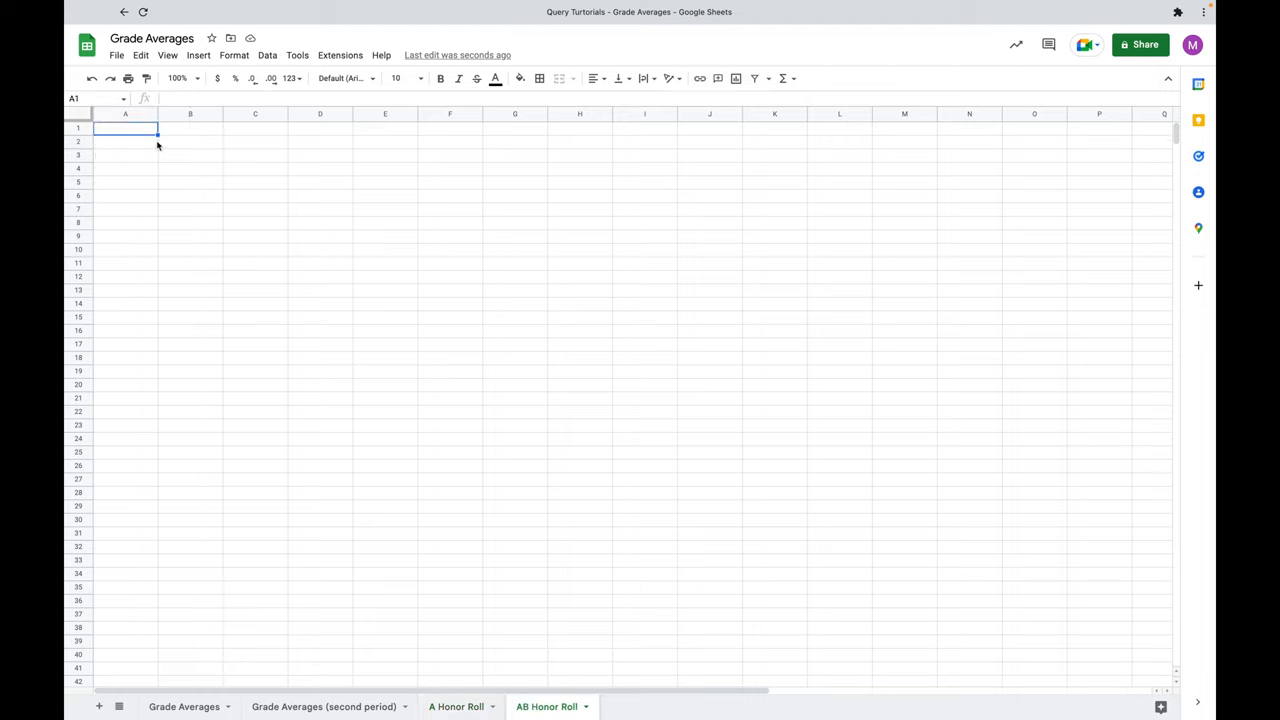
type("=query({'Grade Averages'!A:C; 'Grade Averages (second period)'!B:D},\"SELECT Col1, Col2 WHERE Col2 = 'A' ORDER BY Col1 ASC\")")
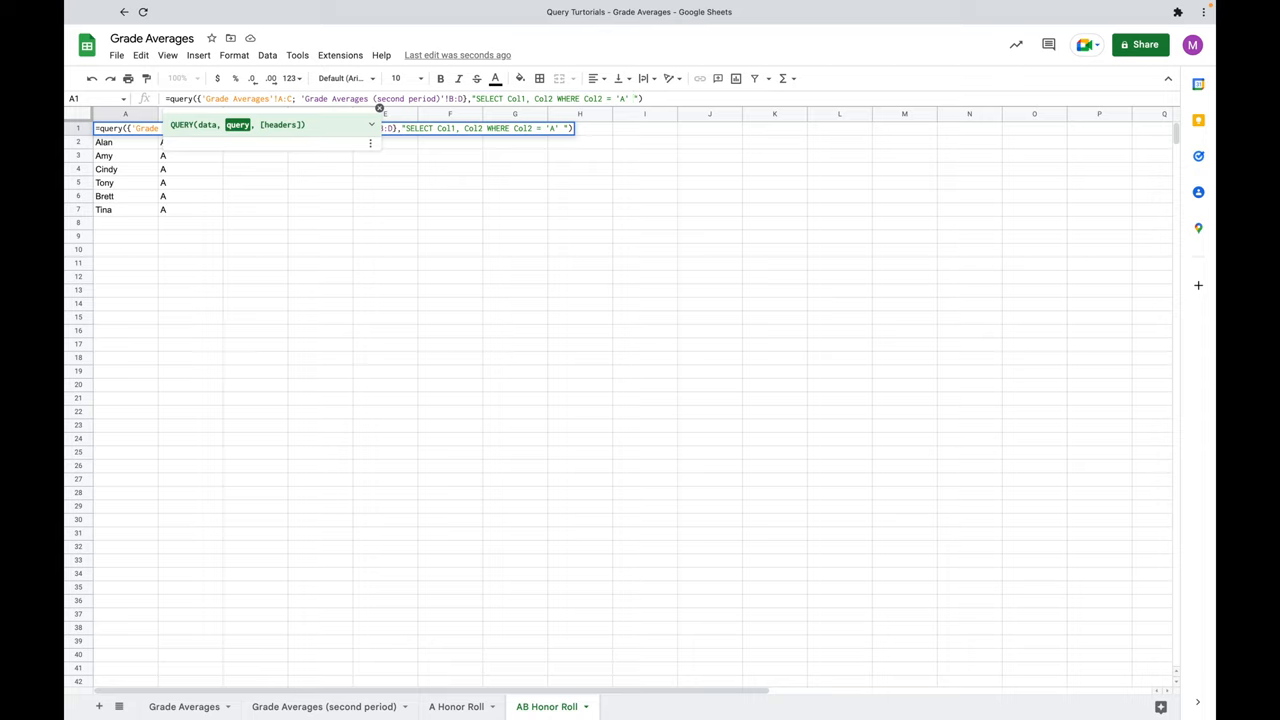
Extend the WHERE clause to Col2 = 'A' OR Col2 = 'B'
type("O")
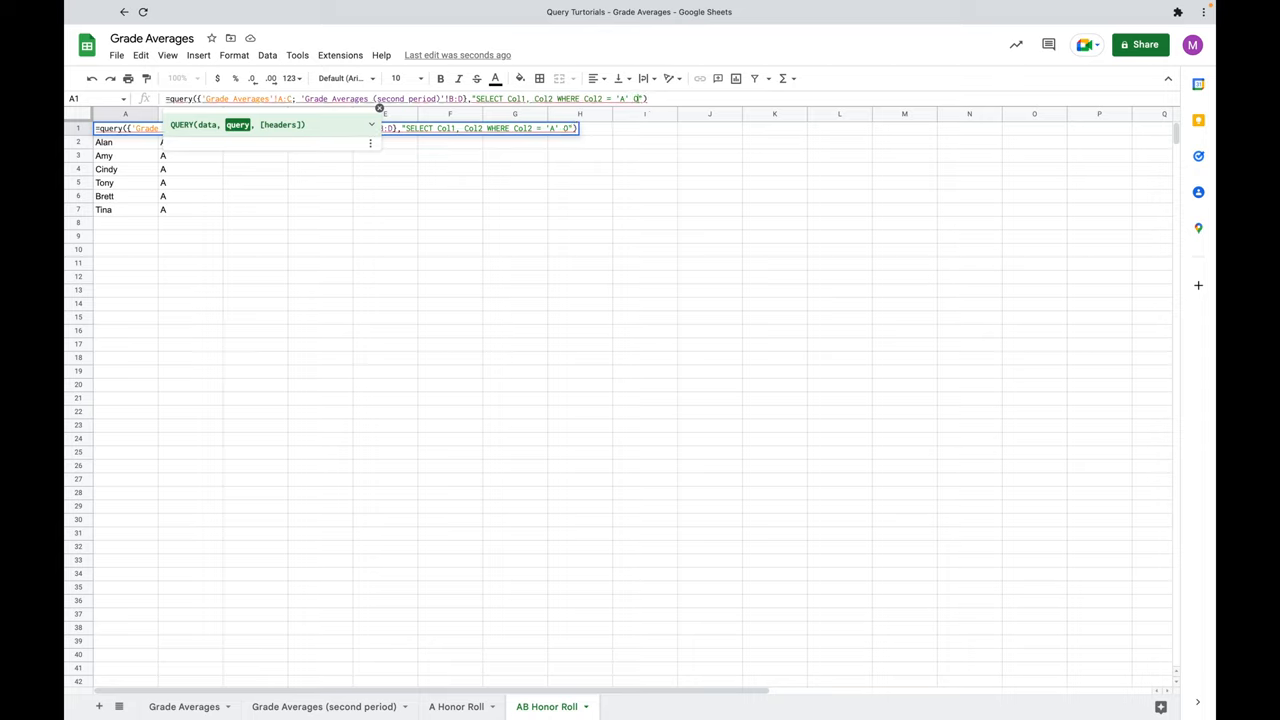
type("OR Col2")
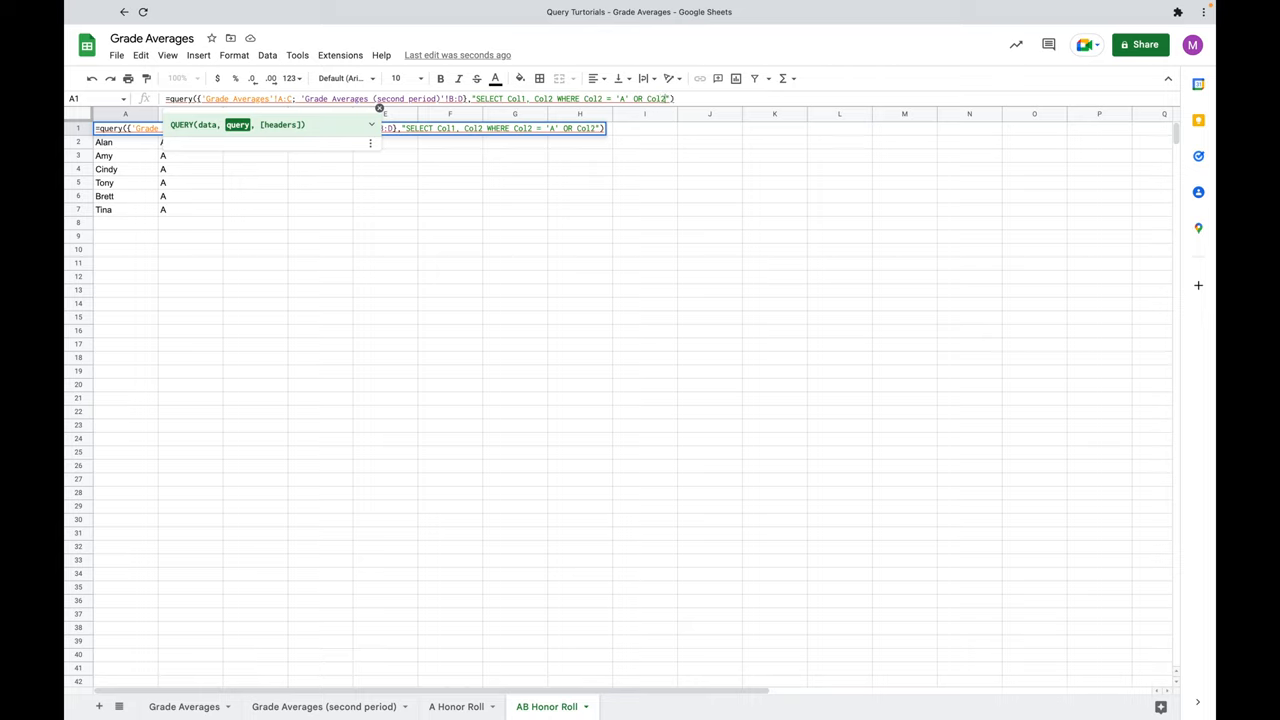
type("= ''")
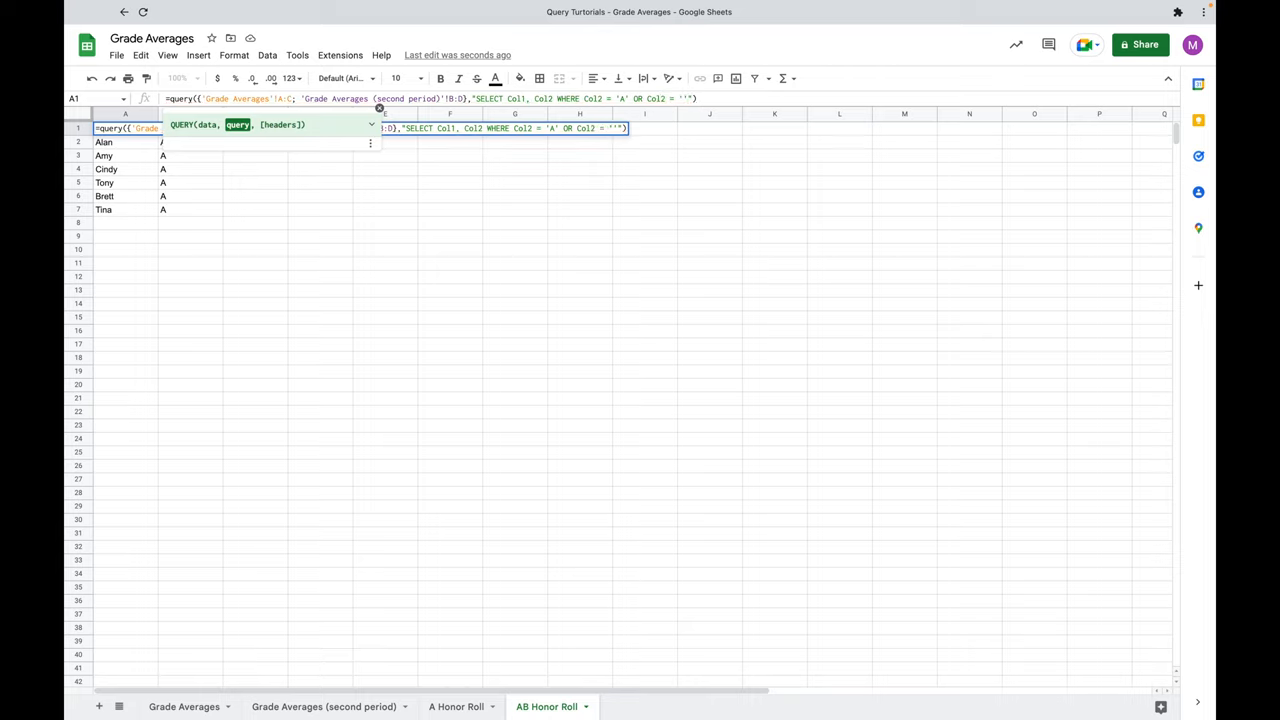
type("B")
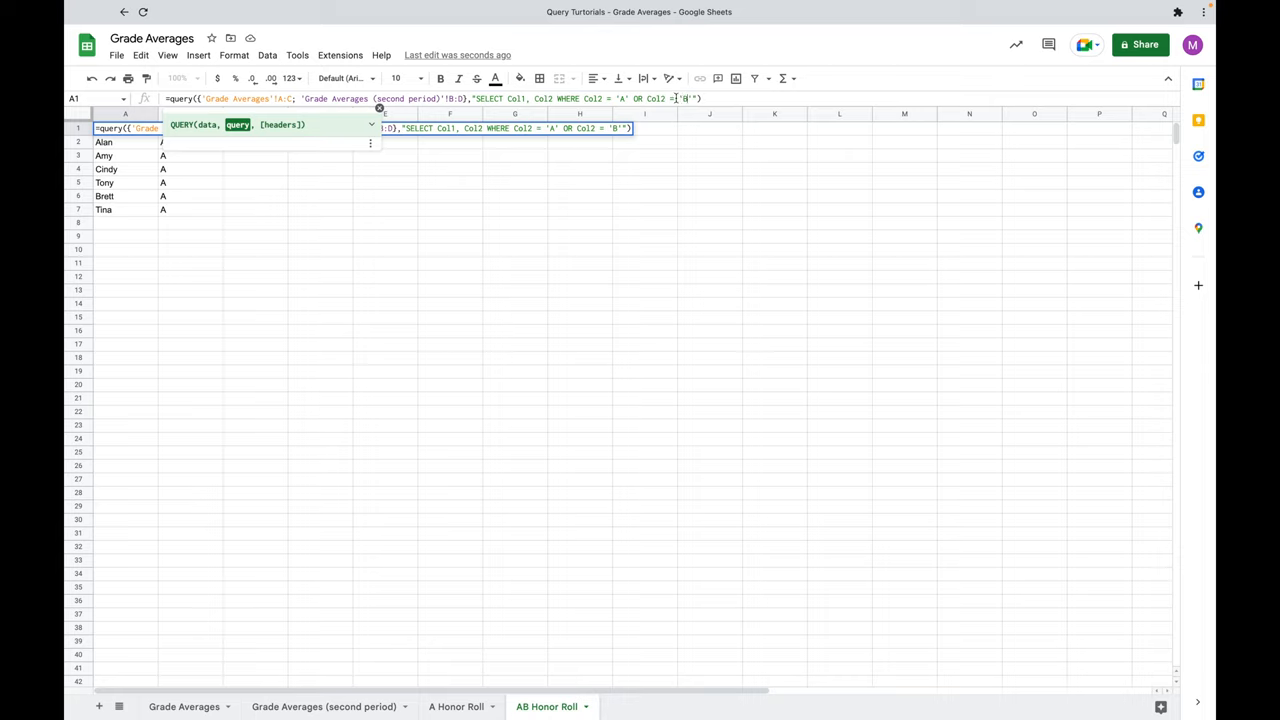
mouse_move(668, 120)
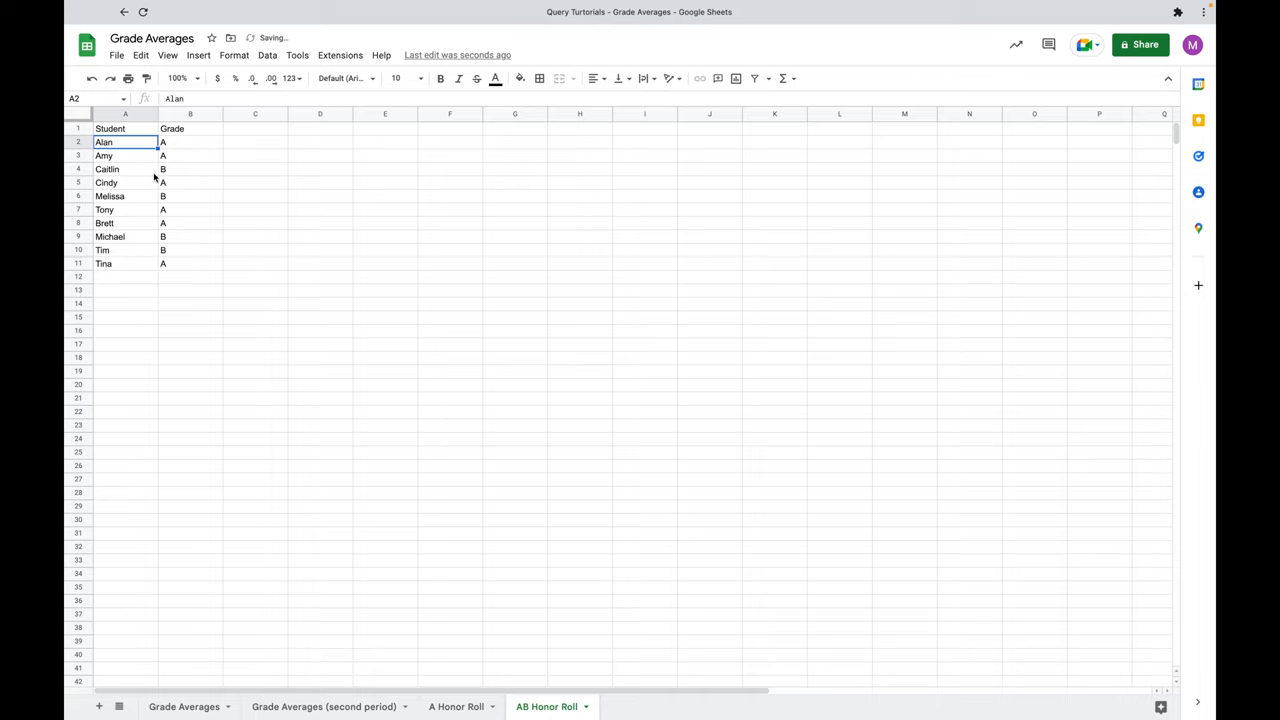
mouse_move(132, 212)
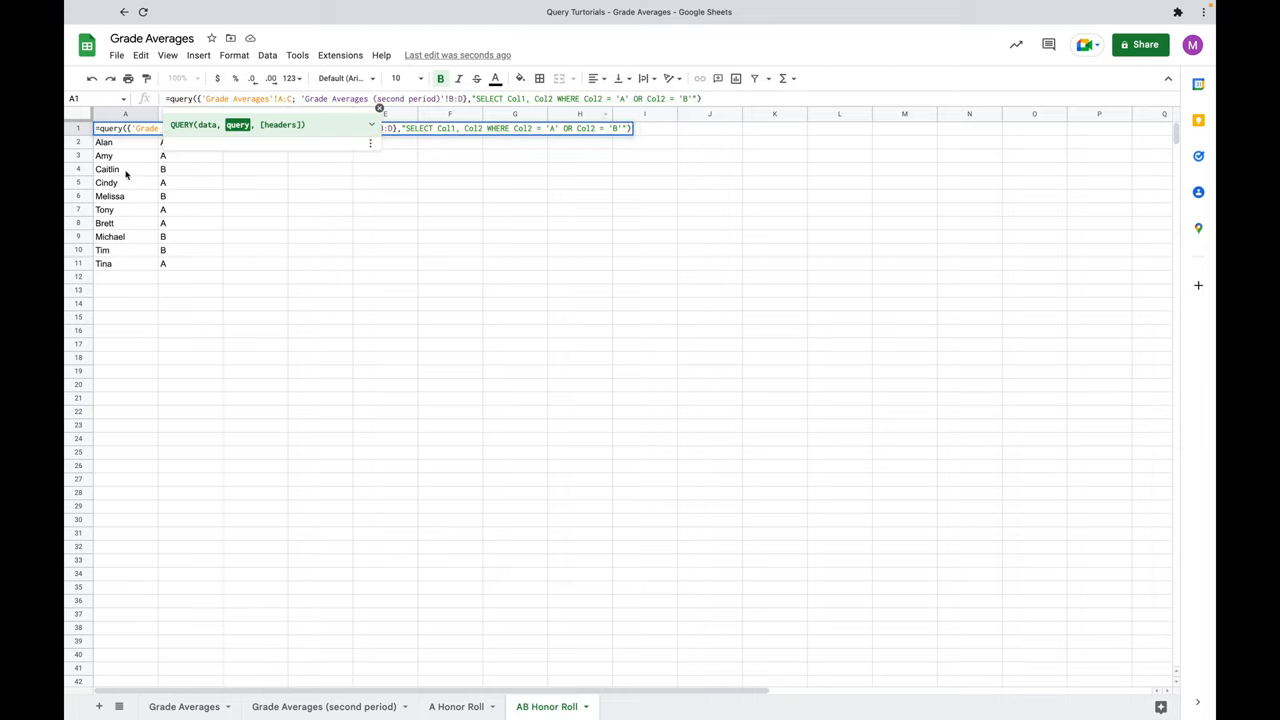
mouse_move(176, 156)
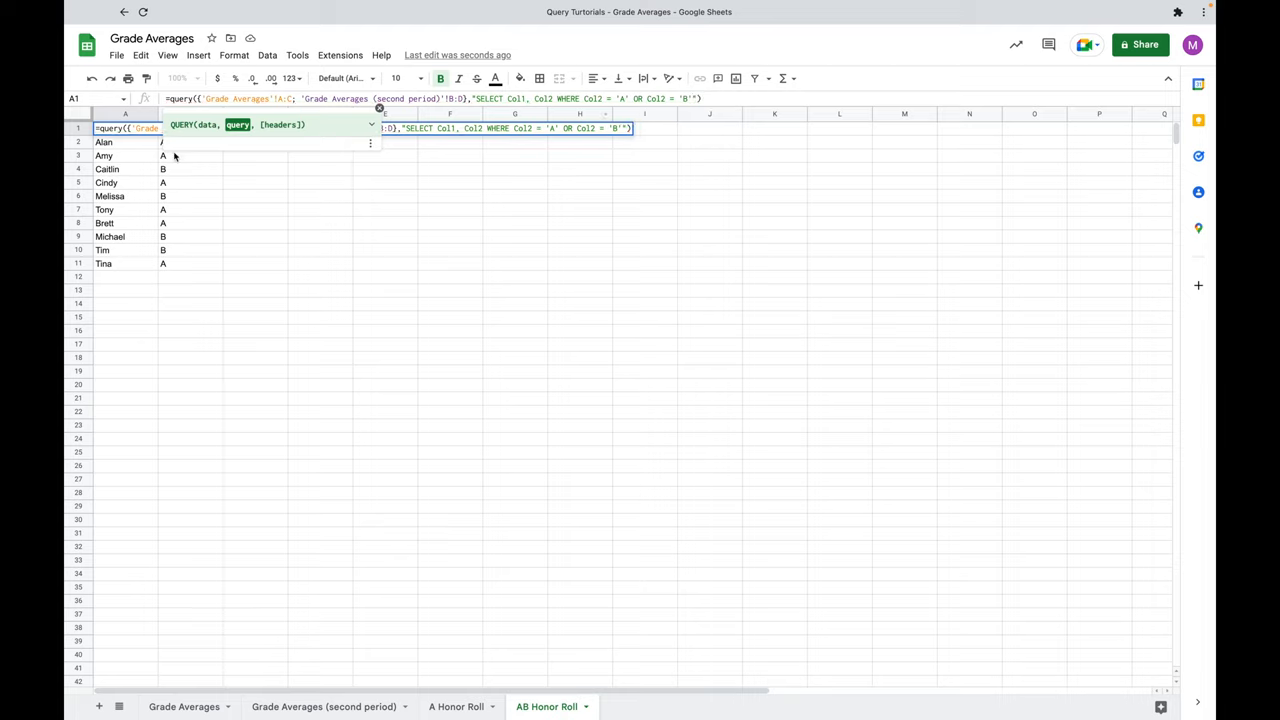
mouse_move(128, 184)
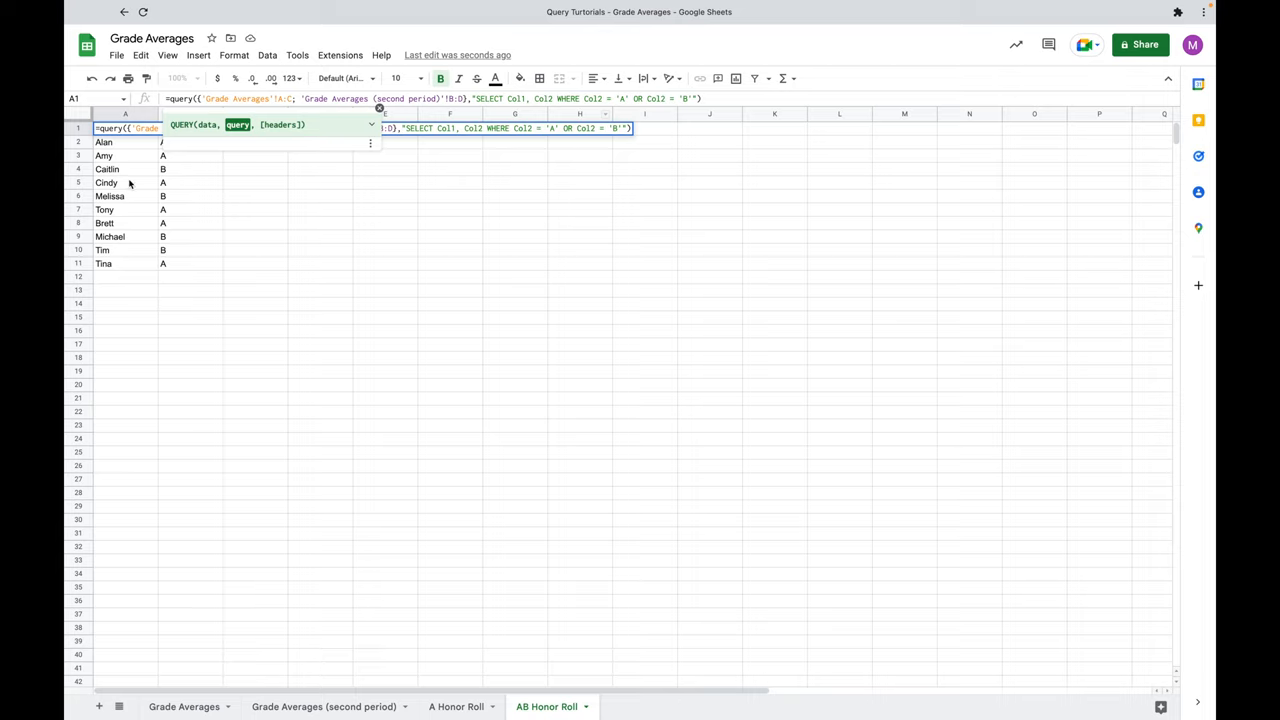
mouse_move(122, 200)
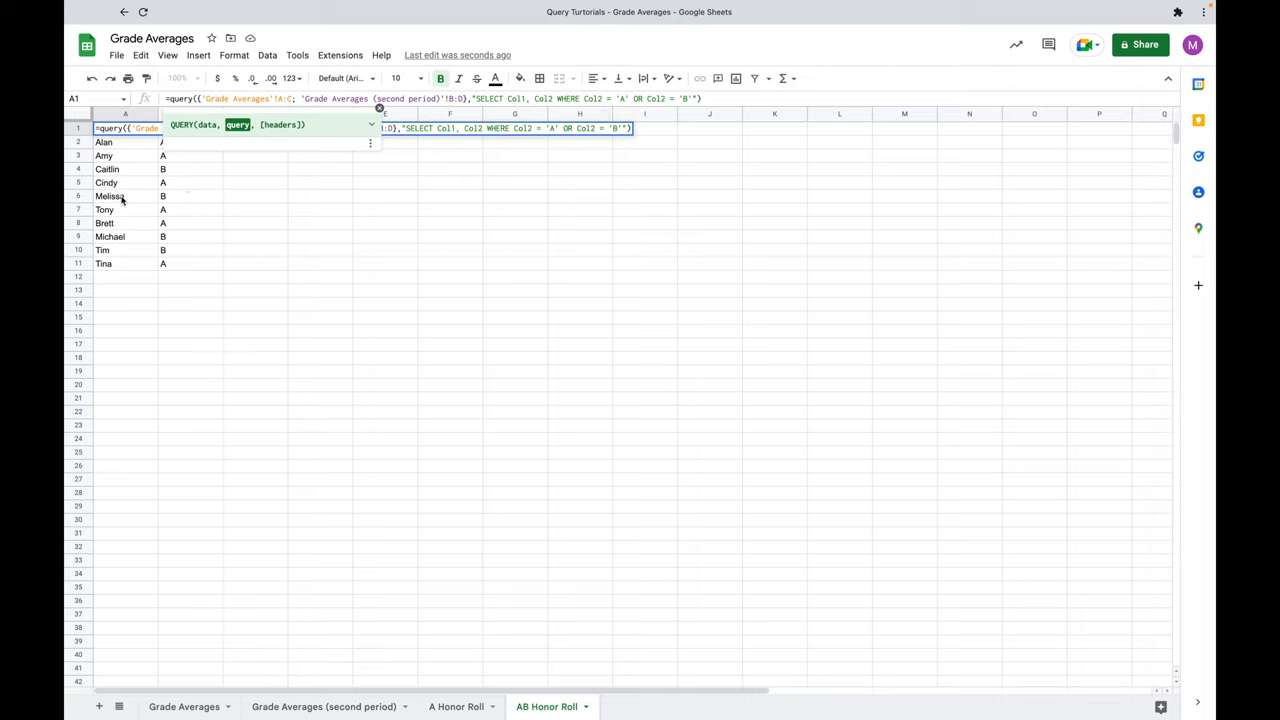
mouse_move(128, 236)
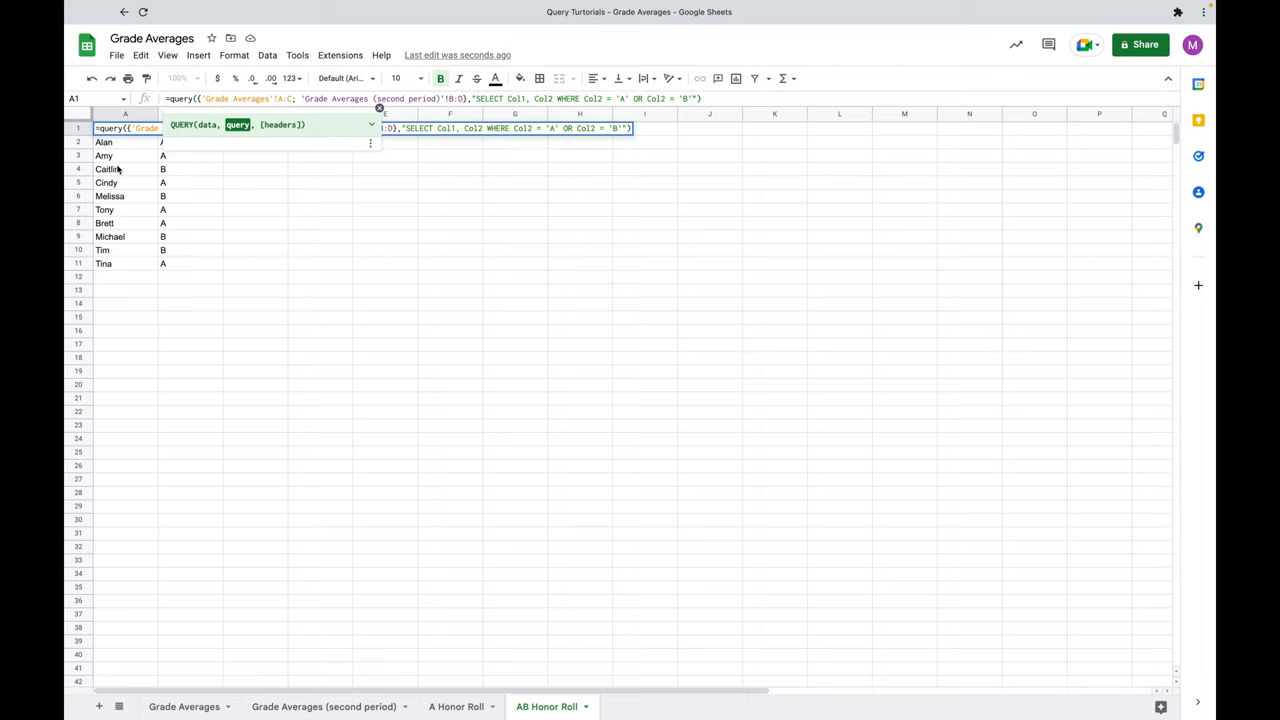
mouse_move(190, 228)
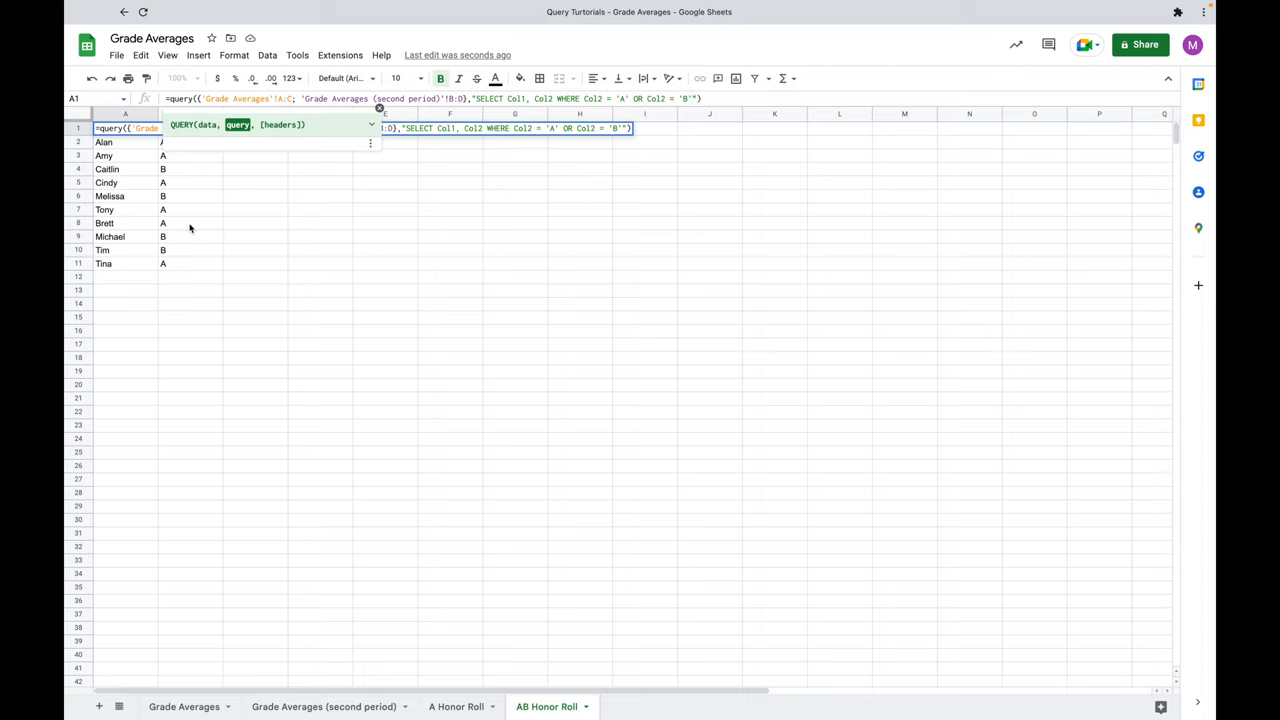
mouse_move(214, 190)
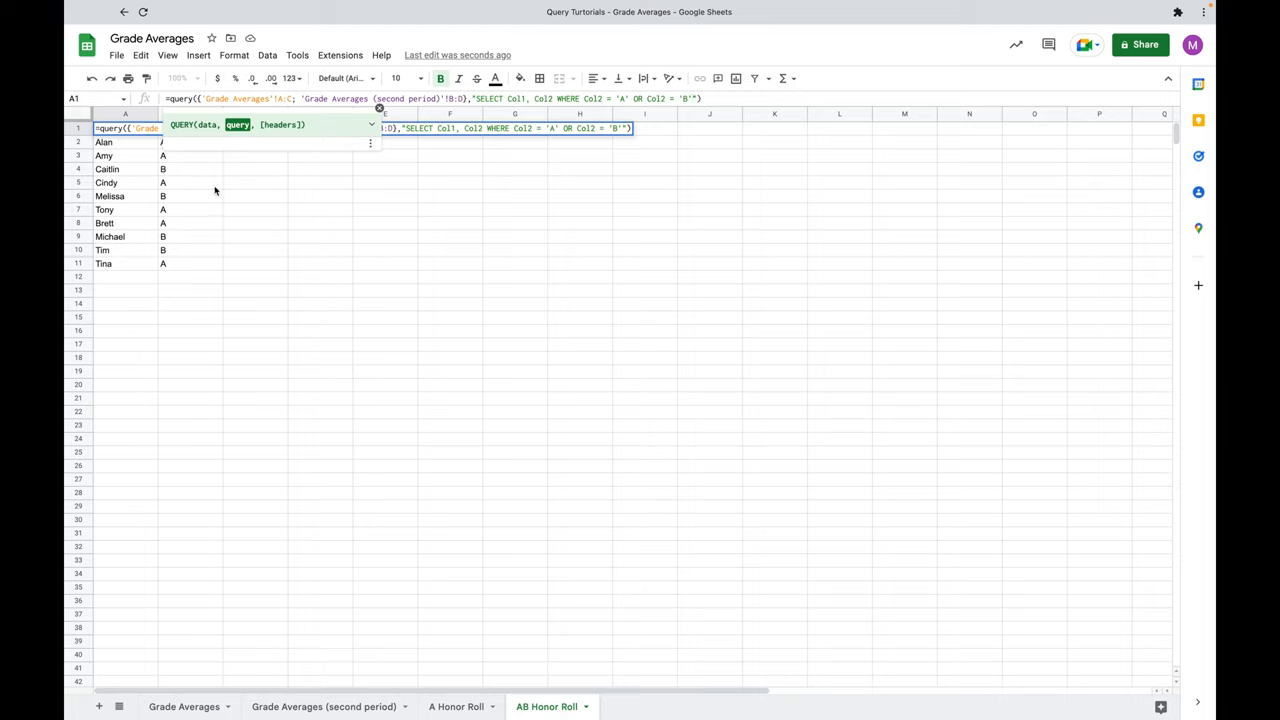
mouse_move(522, 142)
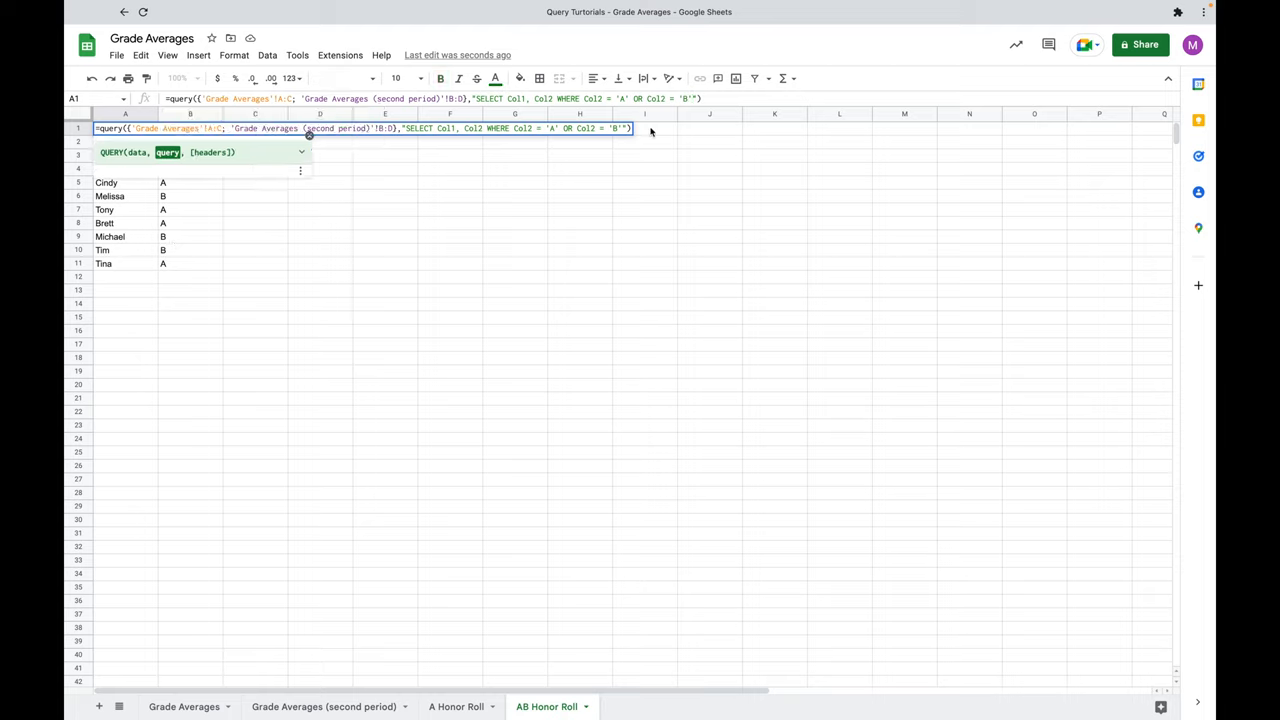
Append ORDER BY Col1 ASC to the query and commit it so students list alphabetically
type("ORDER")
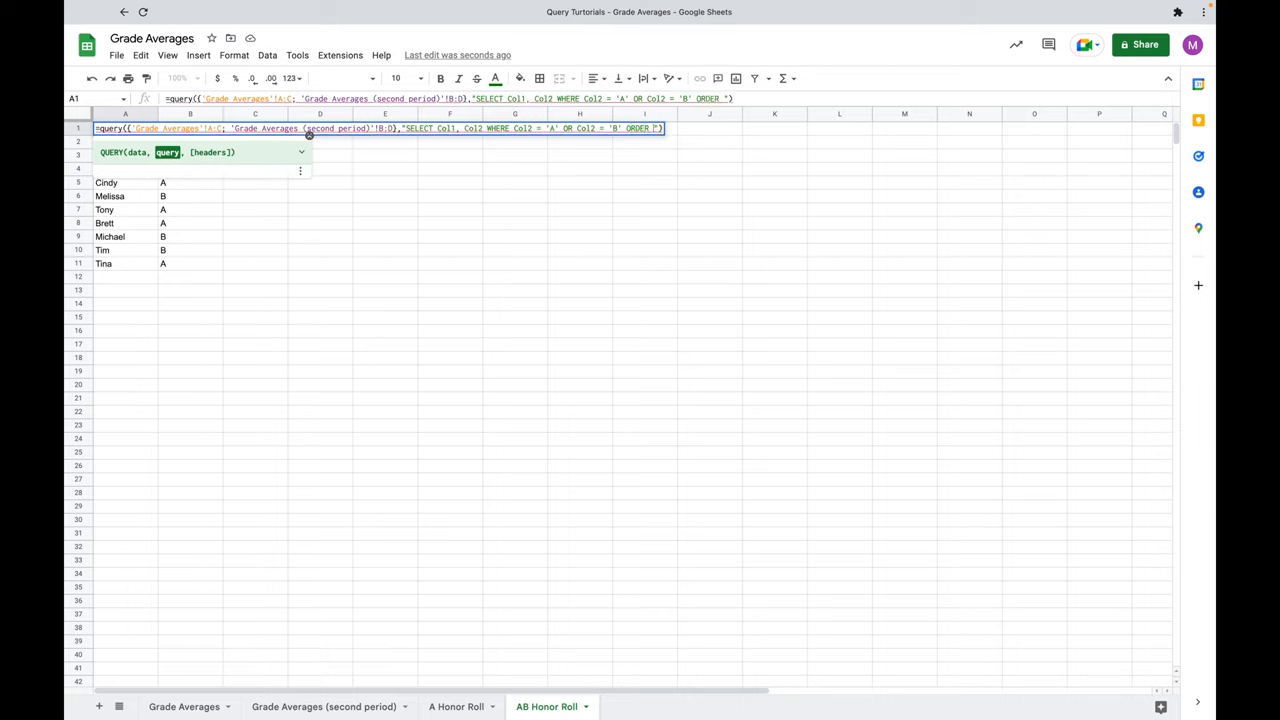
type("BY Col1")
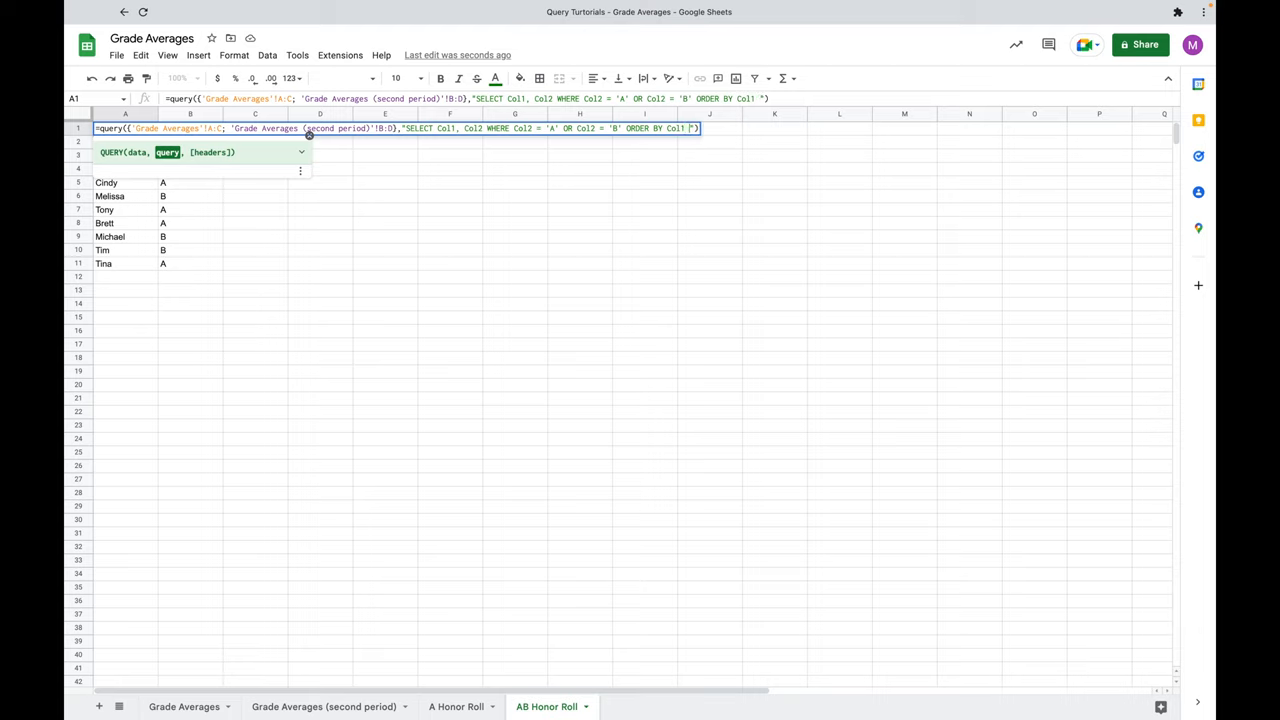
type("ASC")
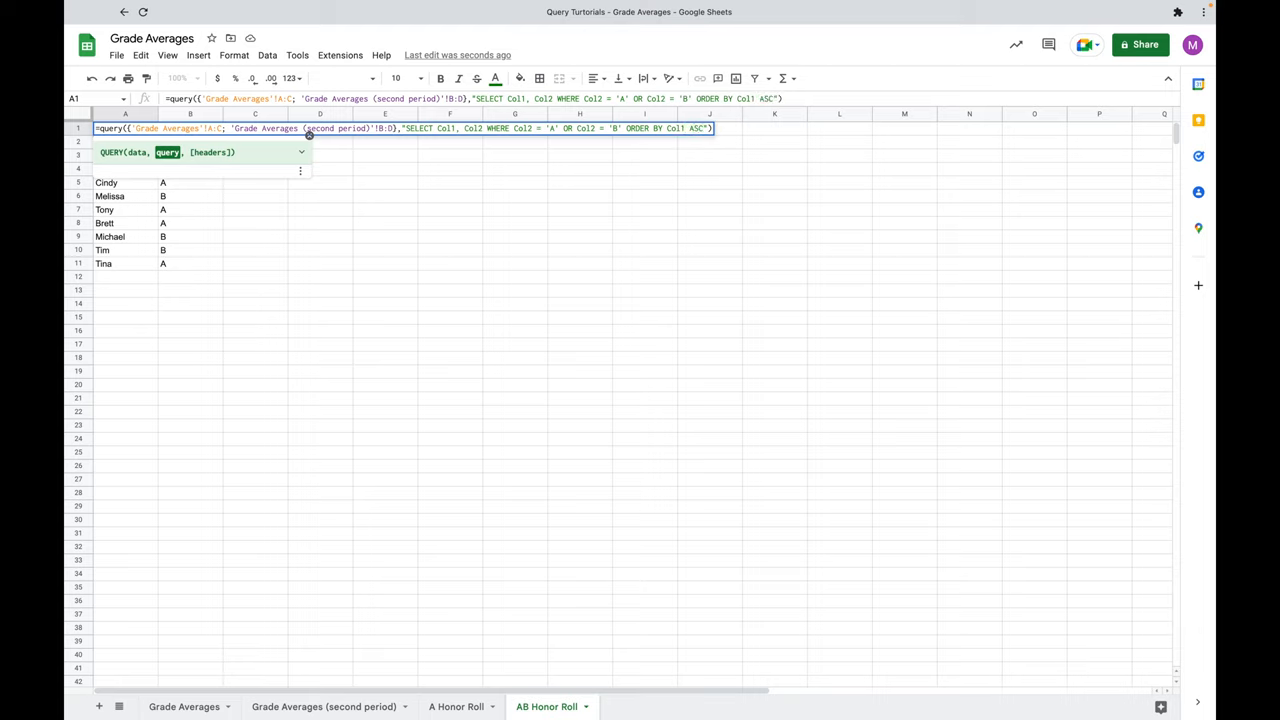
key("enter")
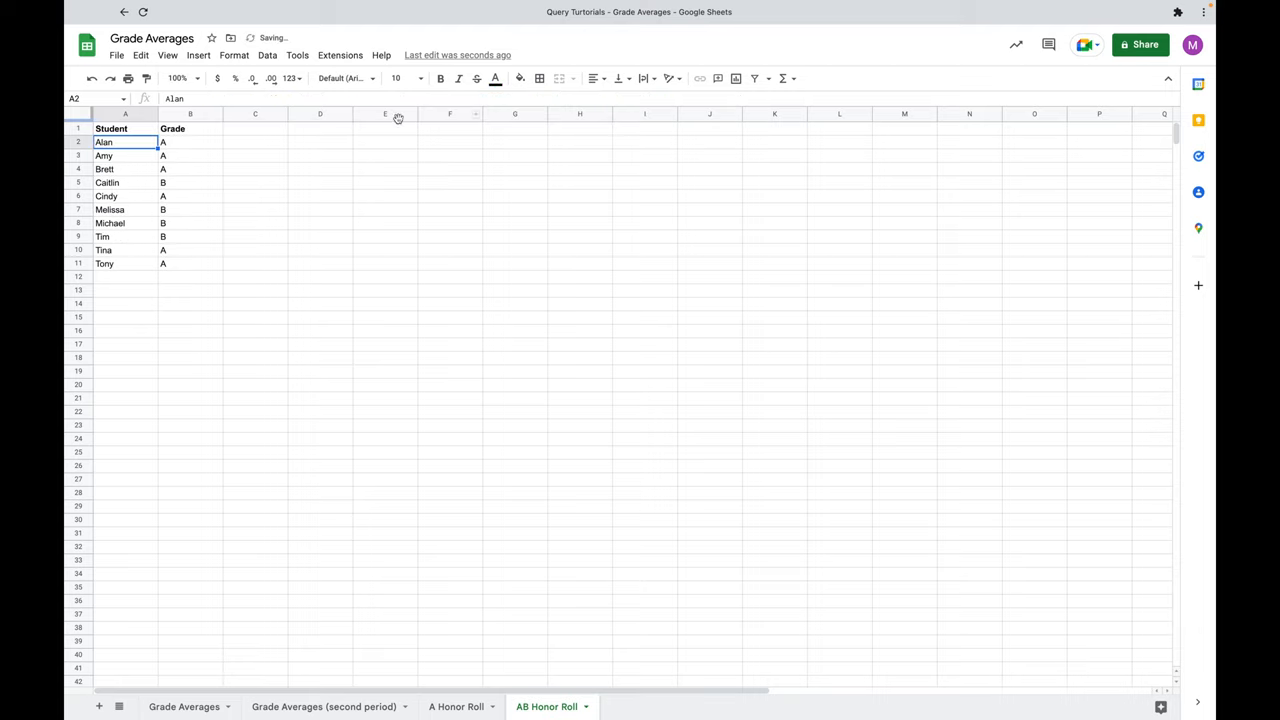
mouse_move(150, 210)
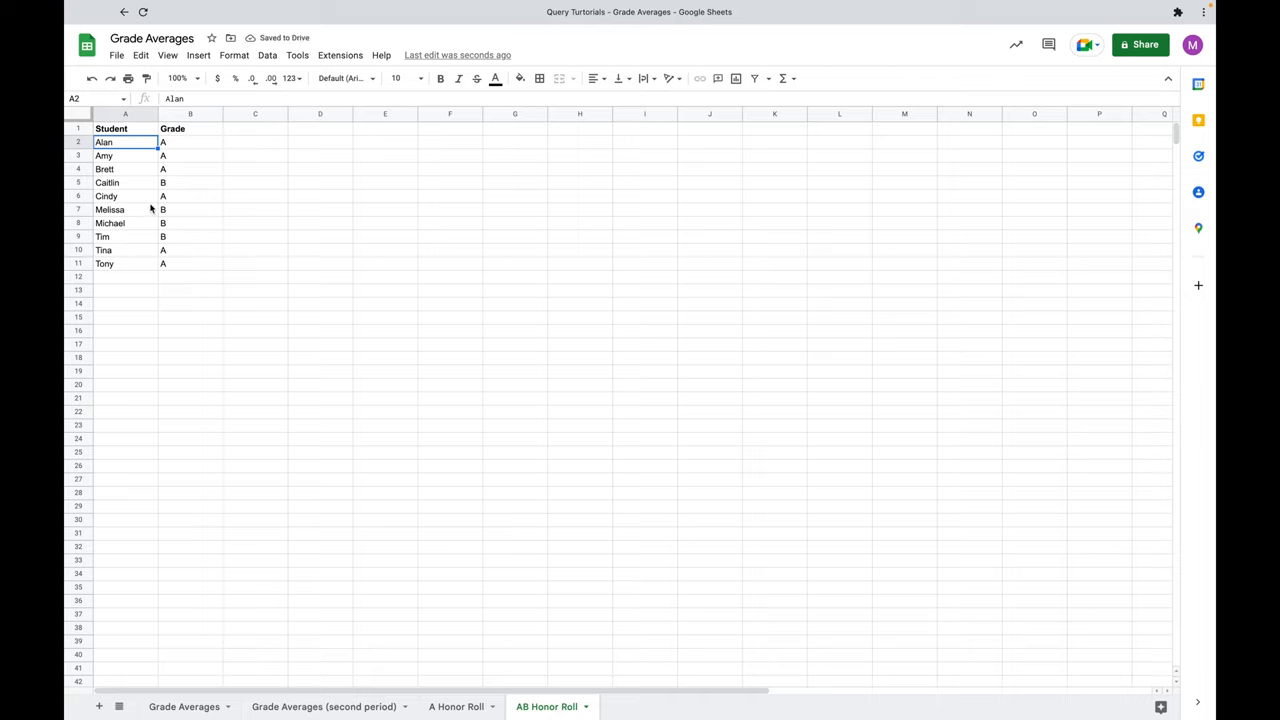
mouse_move(180, 240)
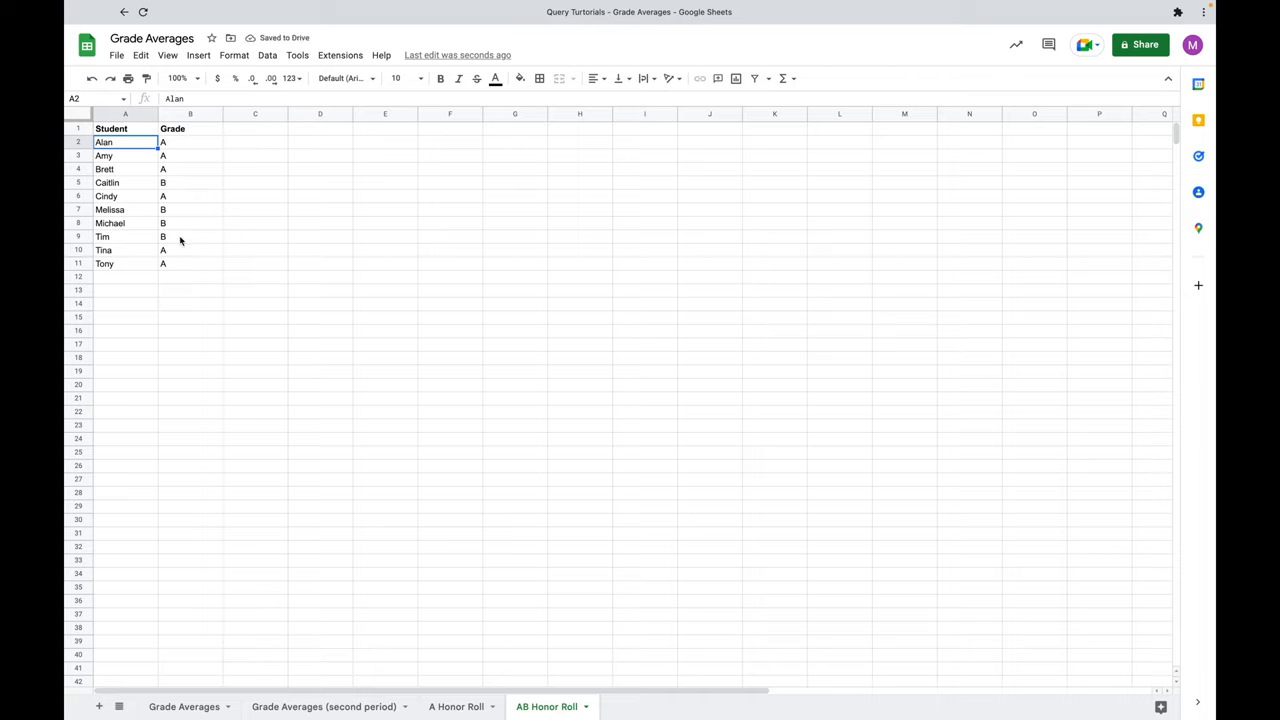
left_click(190, 210)
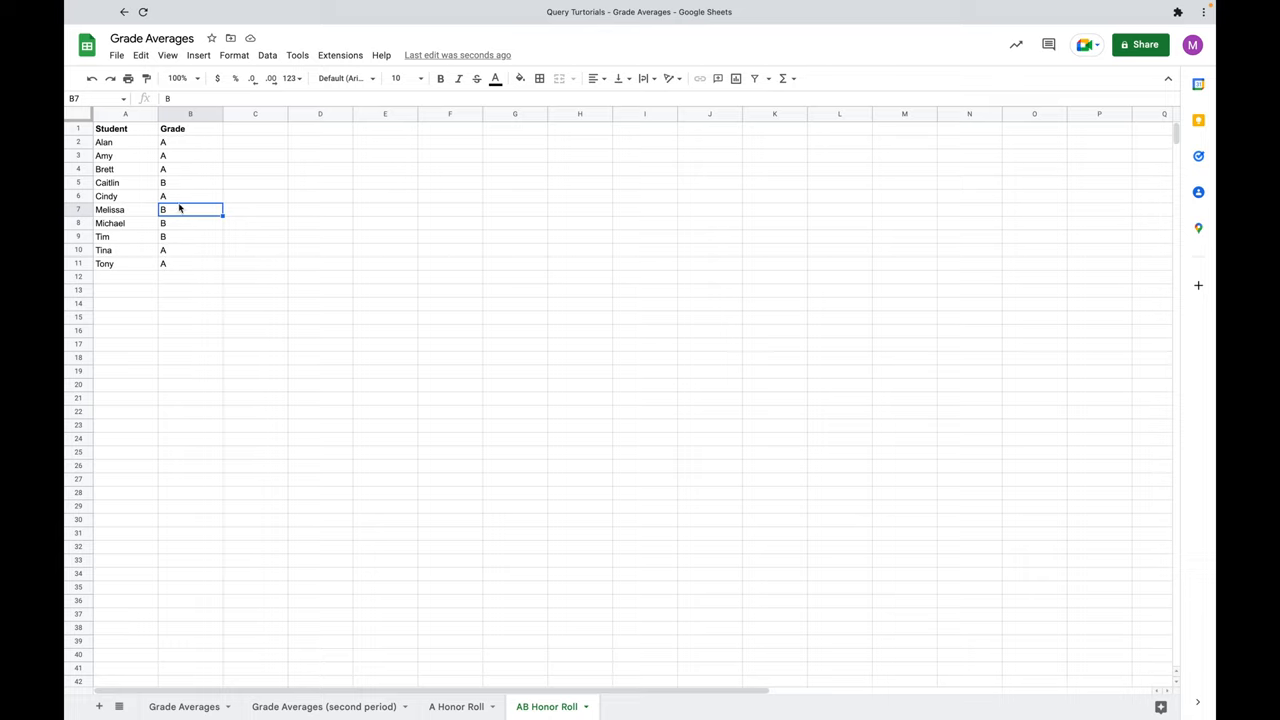
left_click(190, 182)
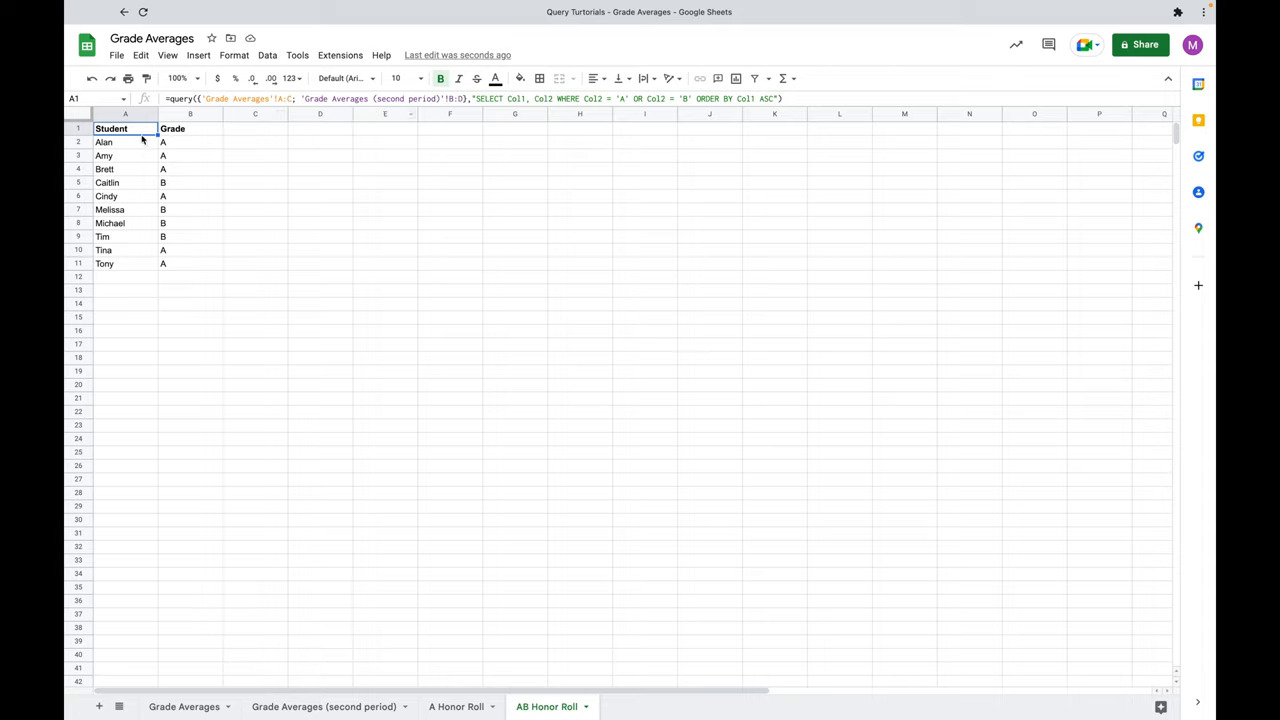
mouse_move(130, 264)
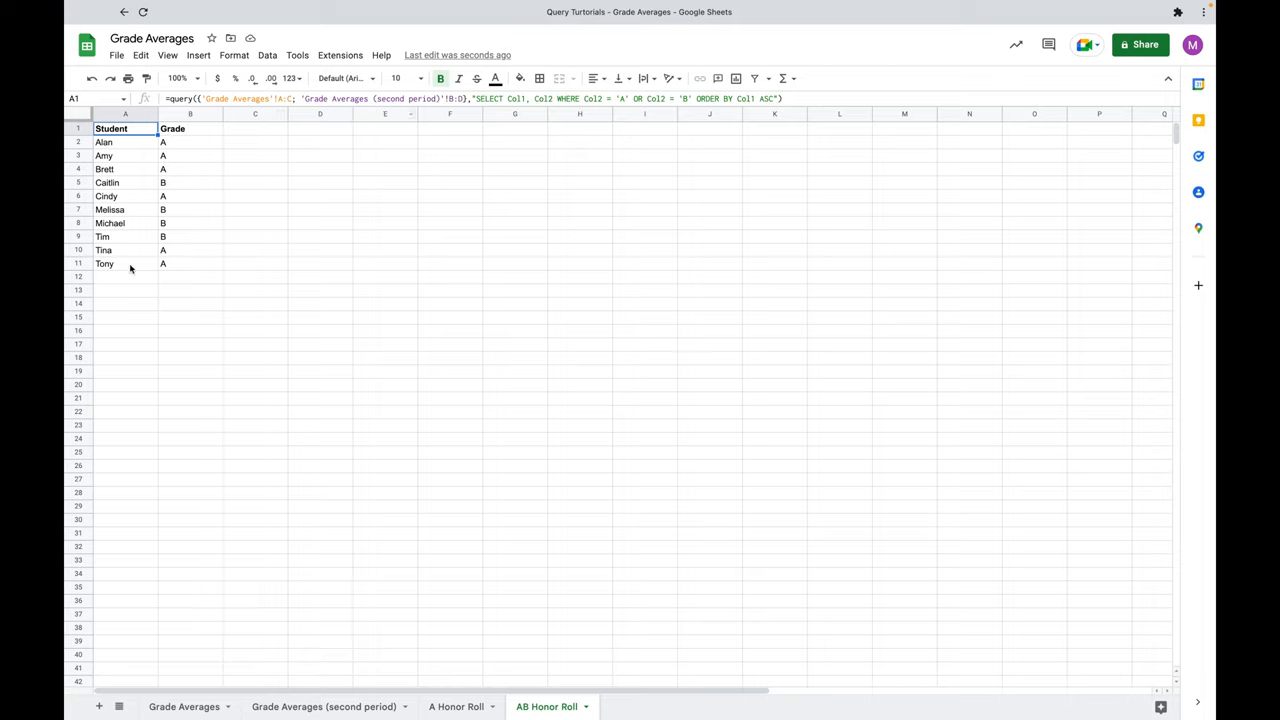
mouse_move(770, 112)
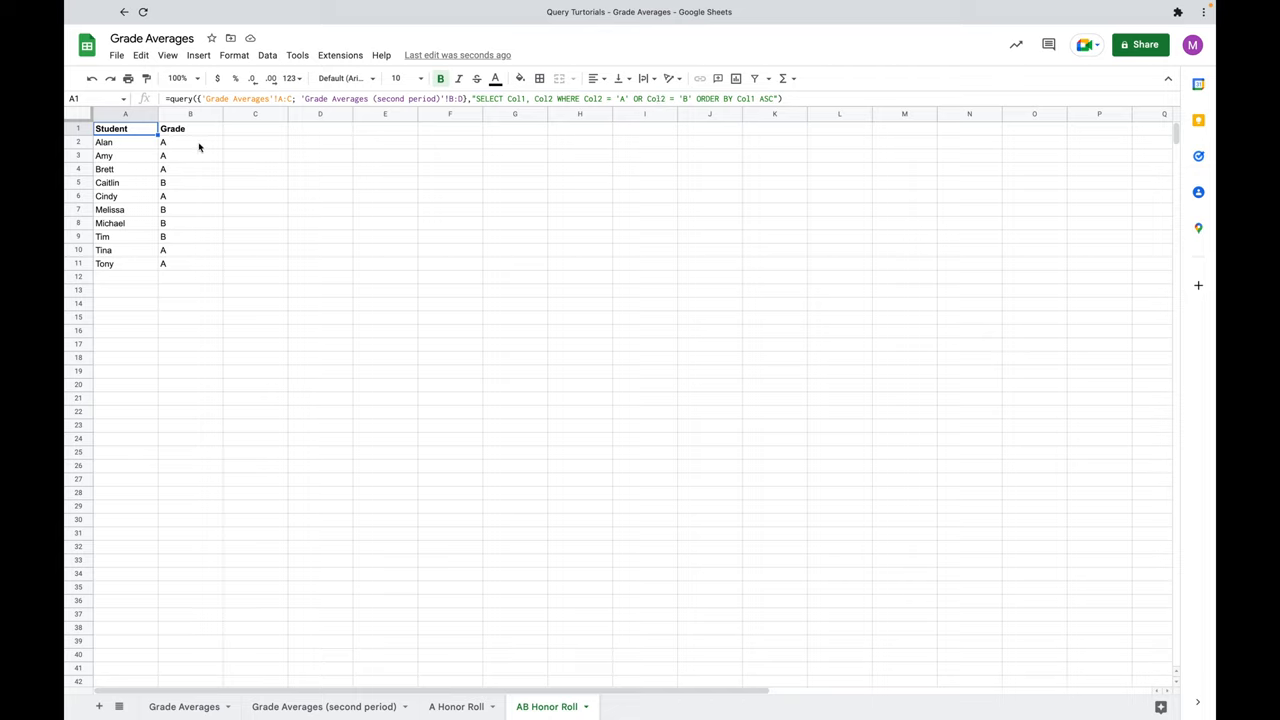
mouse_move(206, 142)
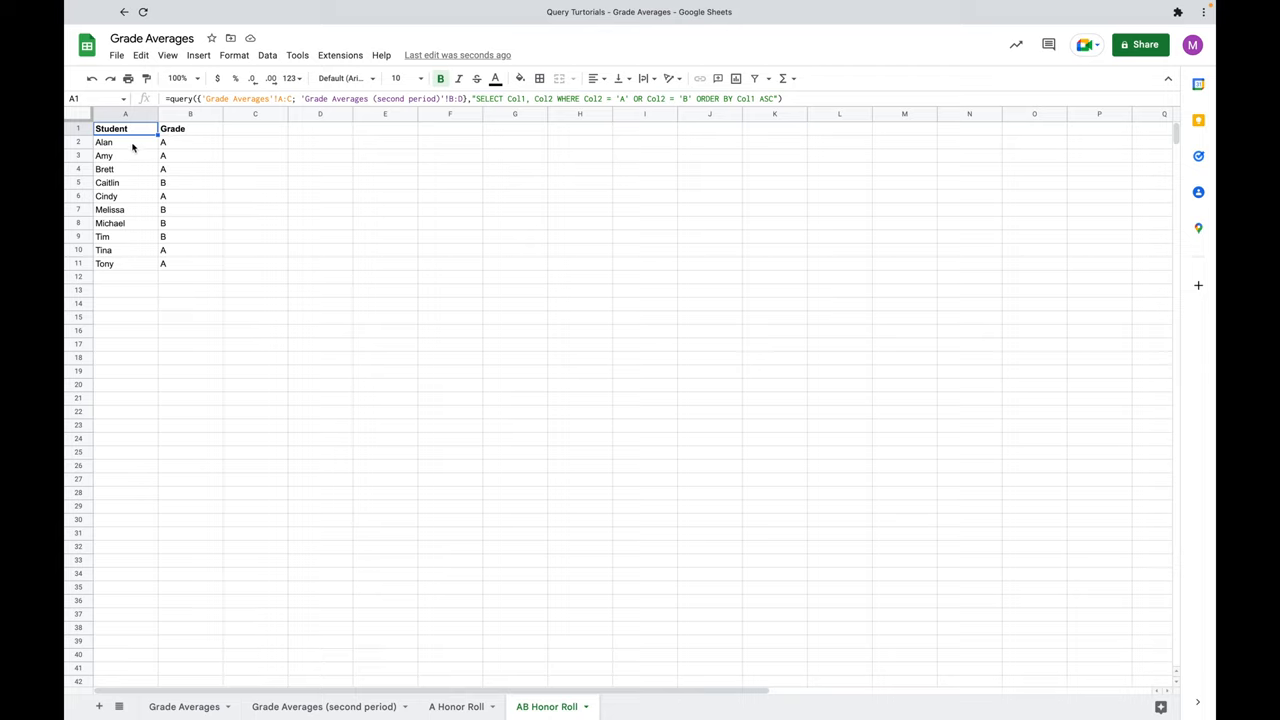
left_click(190, 142)
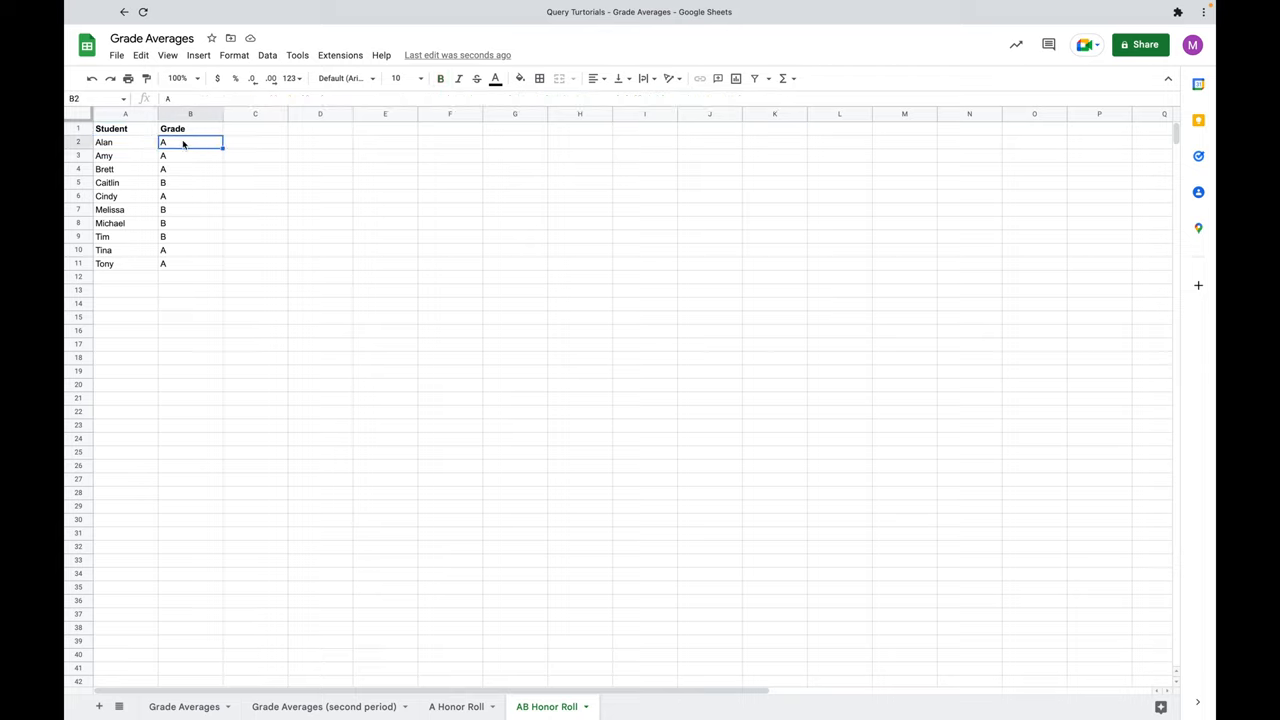
left_click(124, 140)
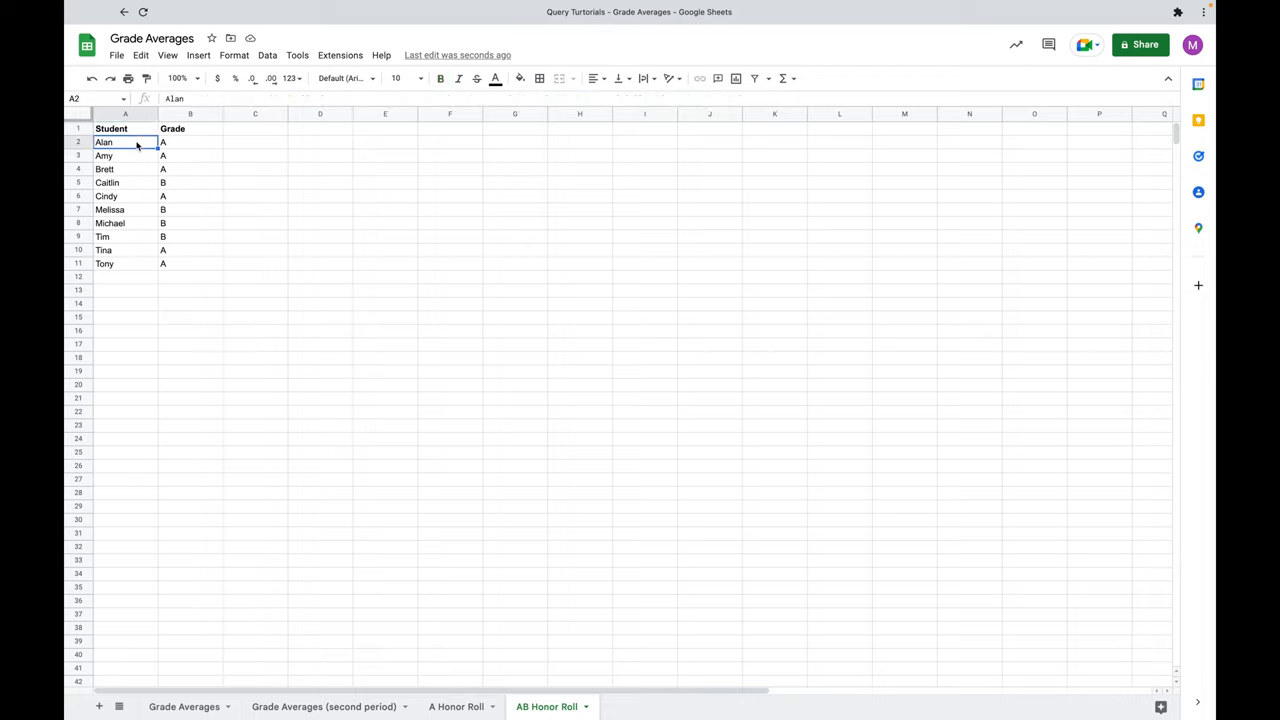
left_click(190, 140)
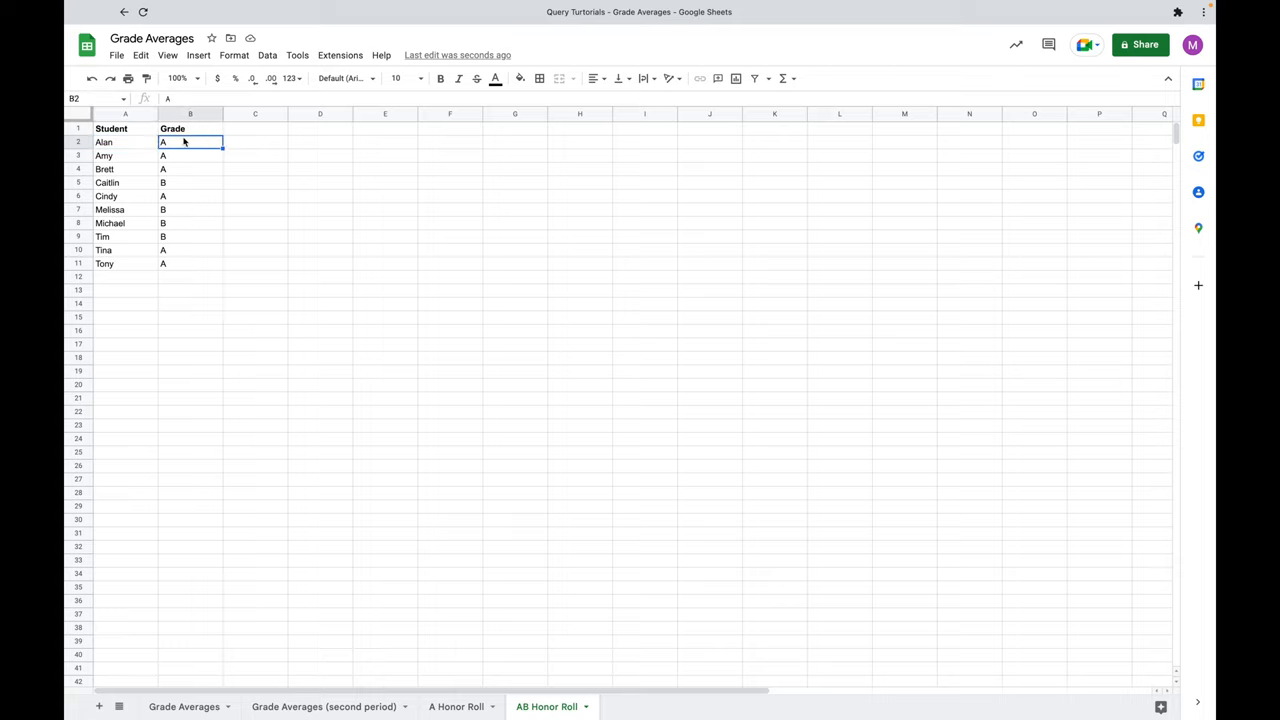
mouse_move(144, 164)
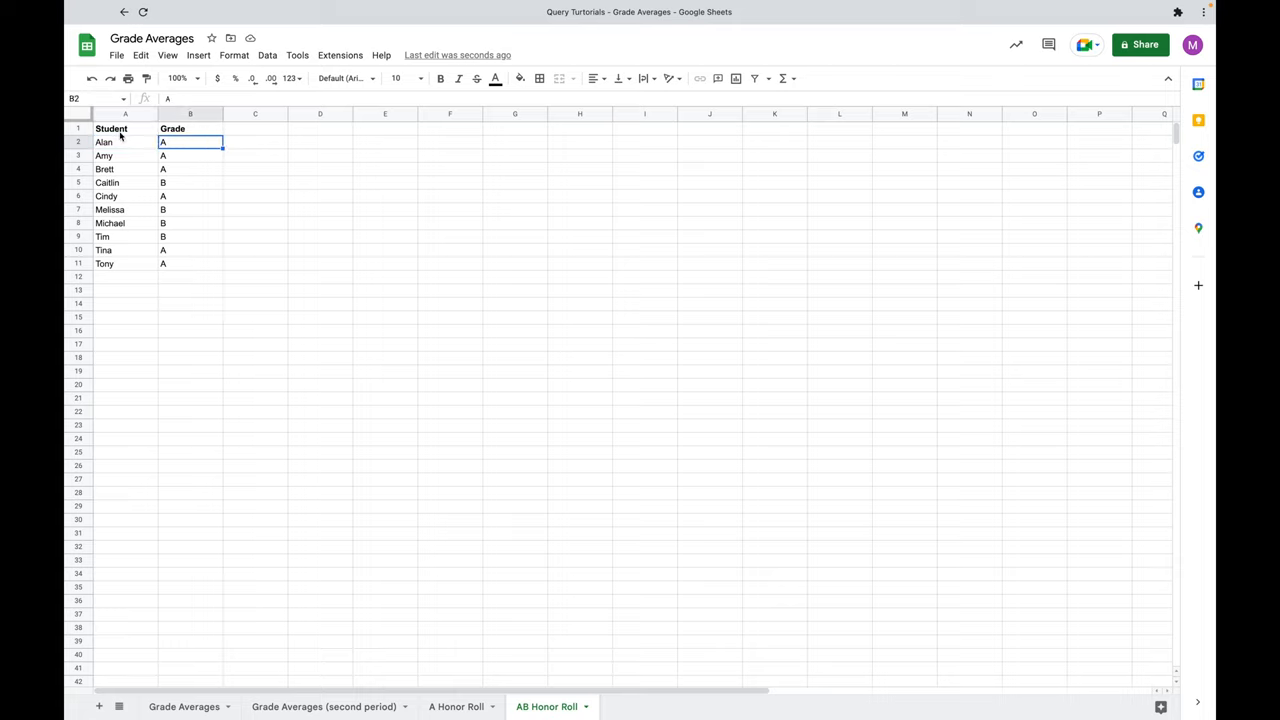
left_click(112, 128)
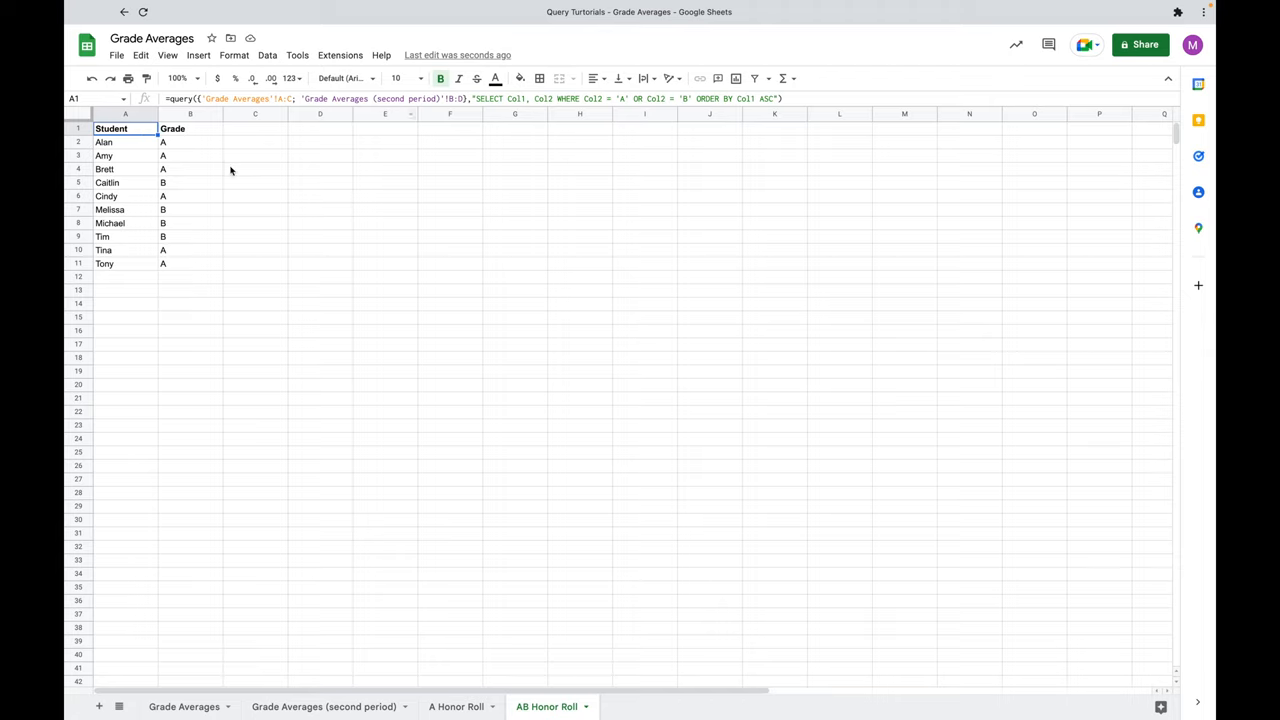
mouse_move(204, 144)
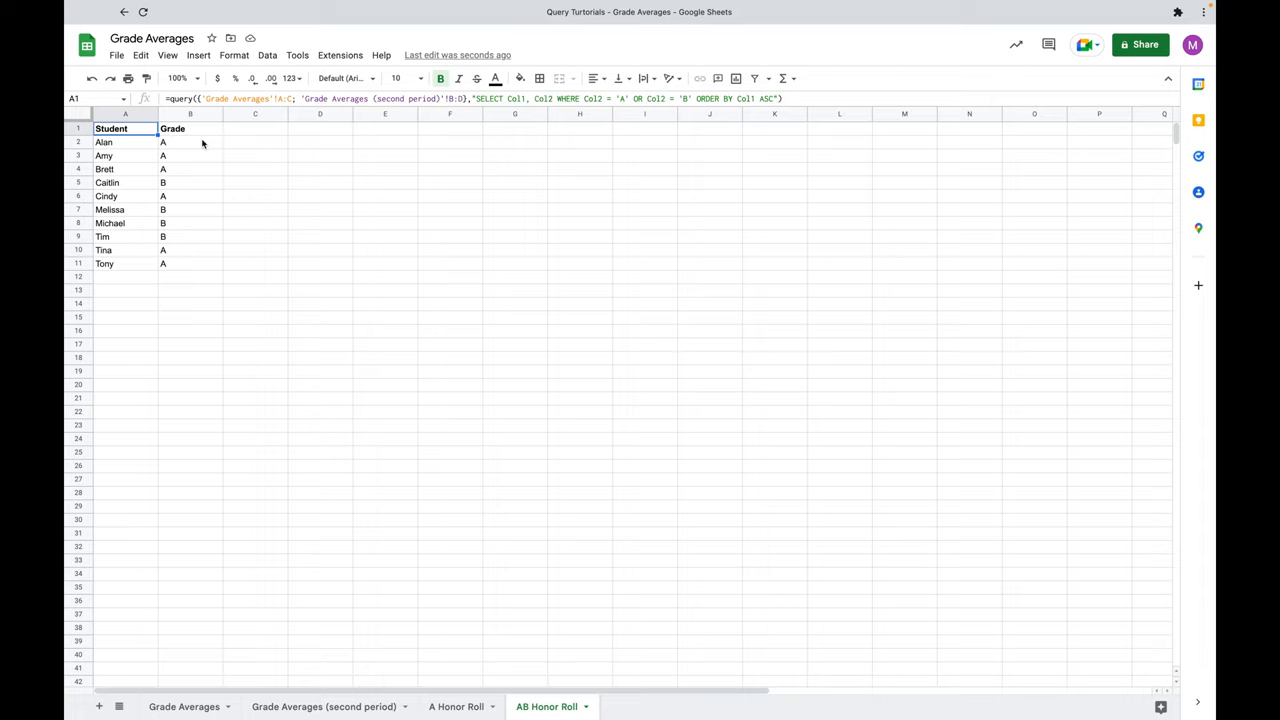
mouse_move(336, 108)
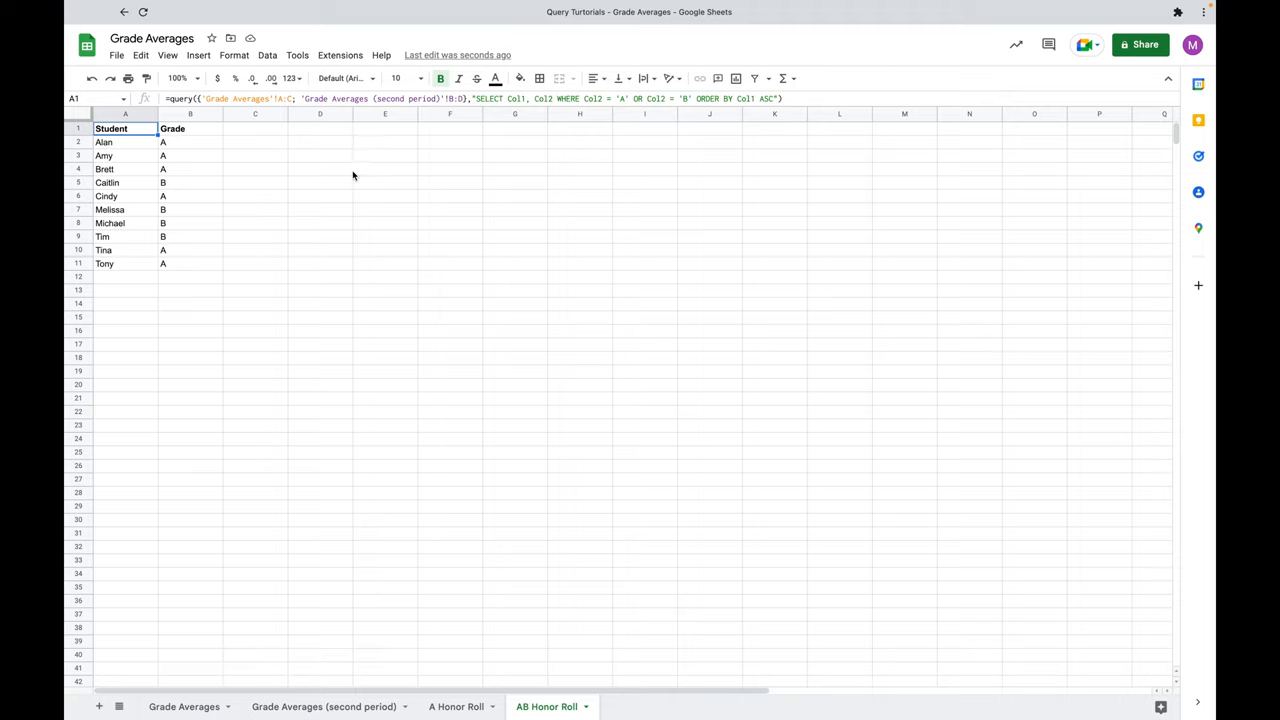
mouse_move(460, 216)
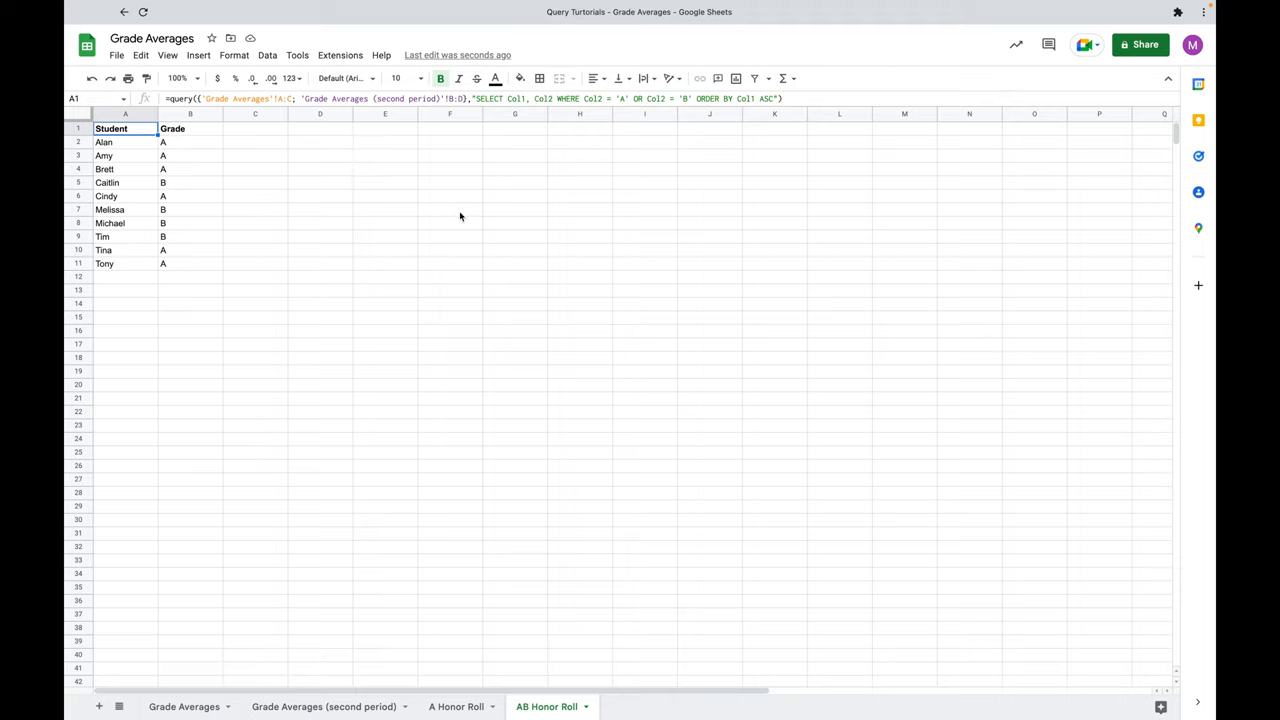